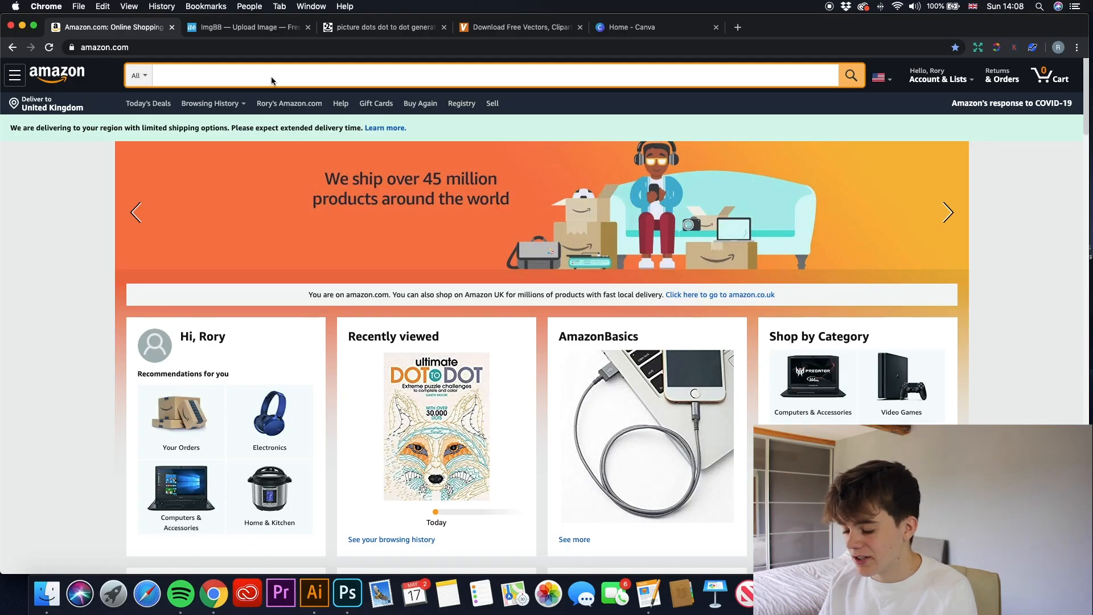
- Search Amazon for 'dot to dot books' and open the Greatest Dot-to-Dot Book (Book 1) listing
type("dot to dot books")
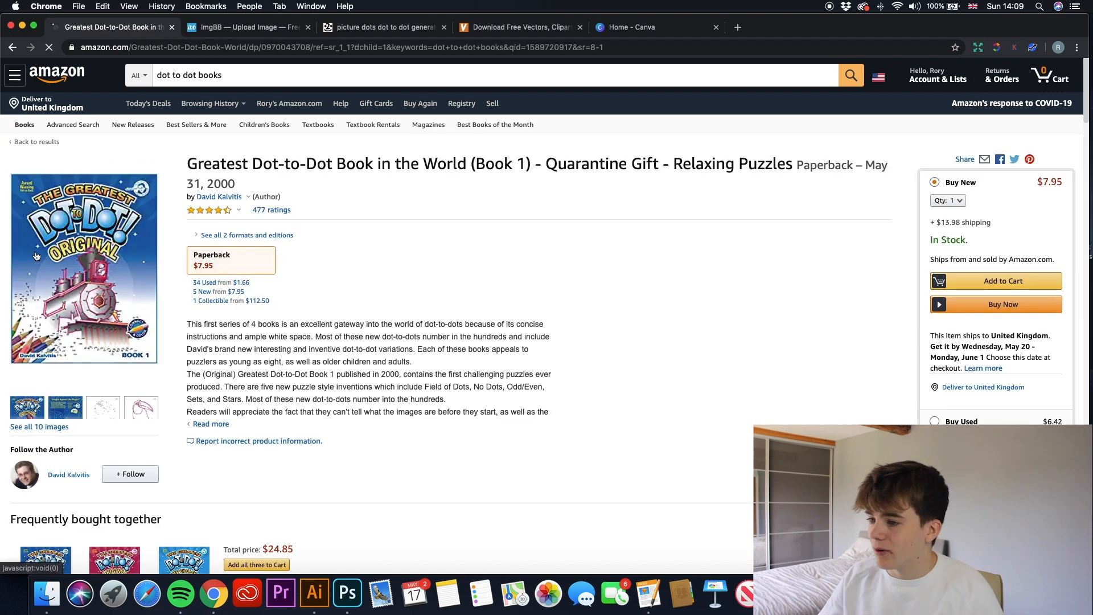
- Flip through the book's Look Inside preview pages
left_click(83, 269)
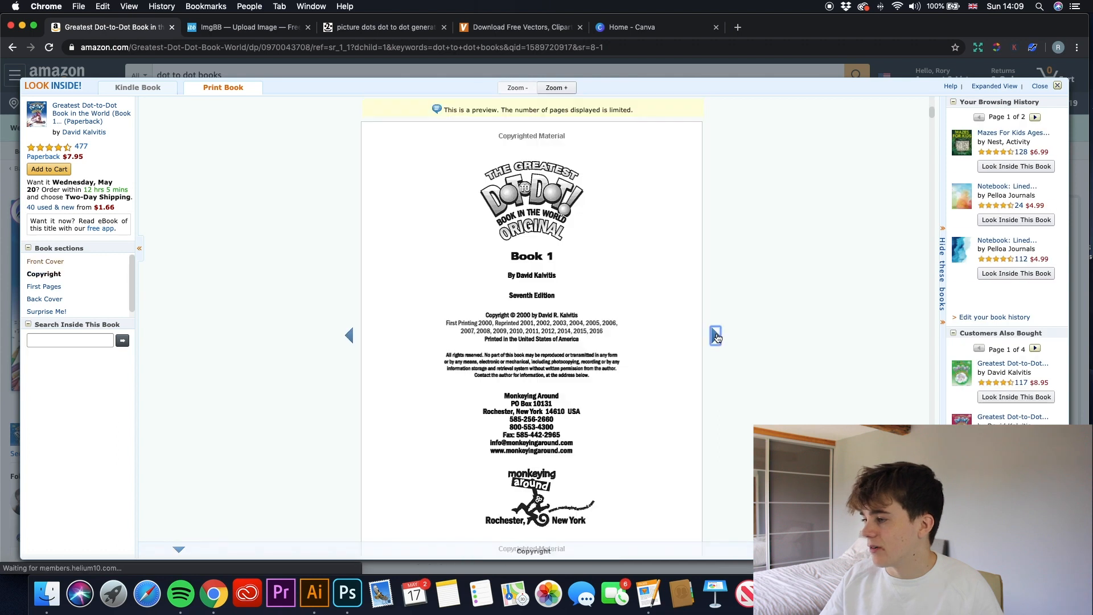
left_click(715, 335)
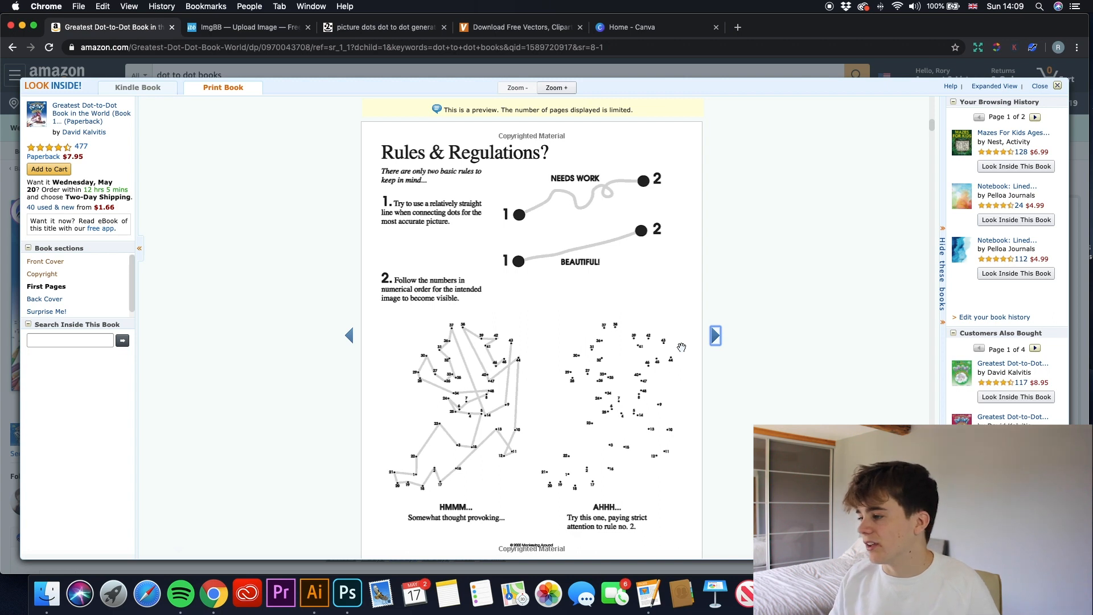
mouse_move(726, 341)
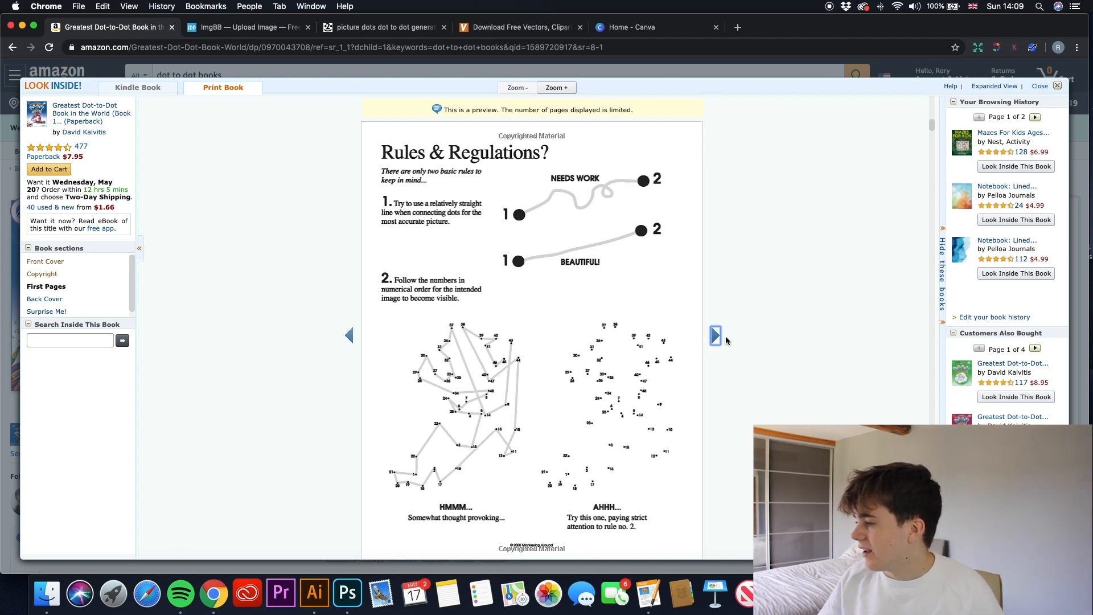
left_click(715, 335)
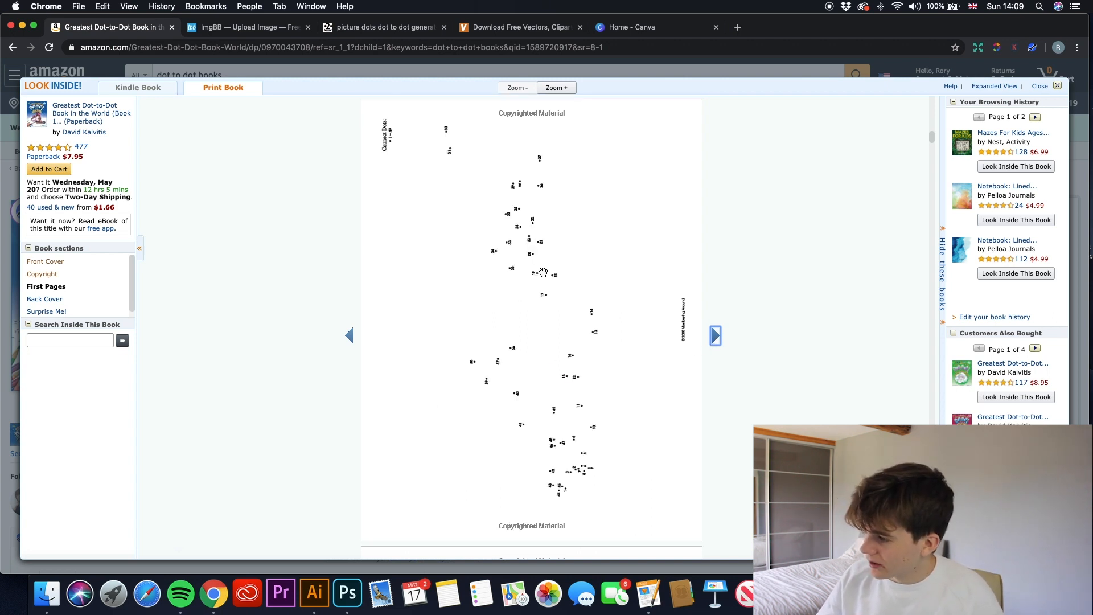
- Scroll down to the Product details showing Best Sellers Rank #27,752
scroll("down", 3)
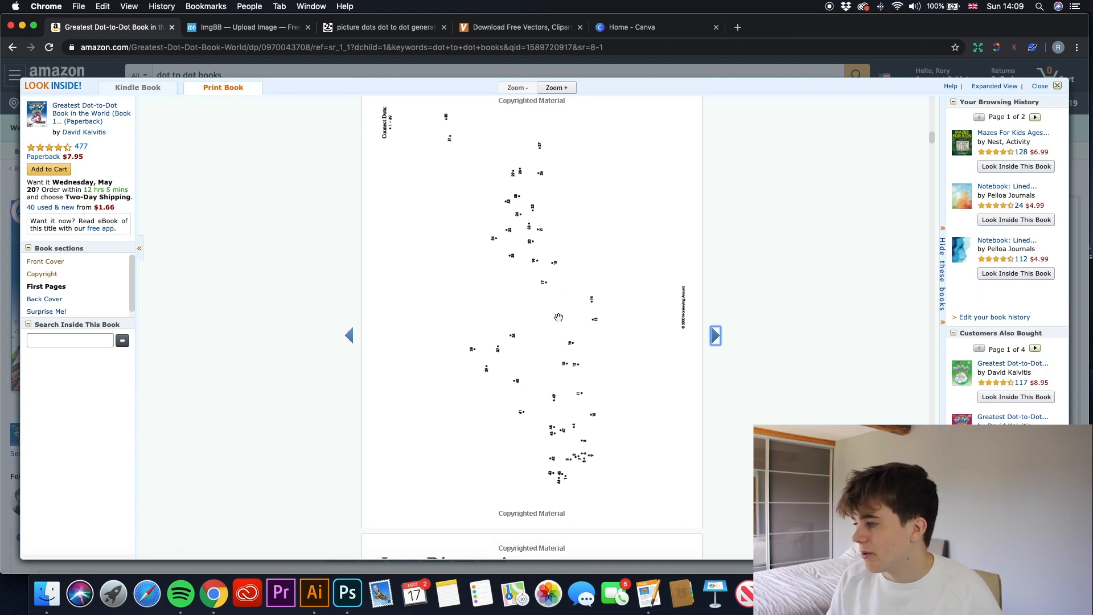
scroll("down", 3)
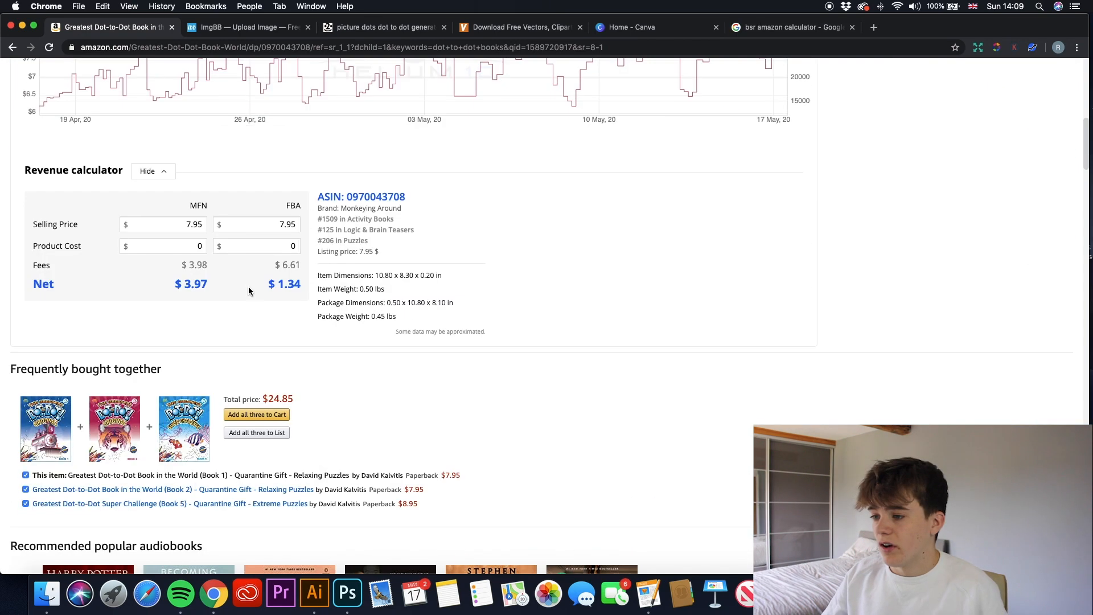
scroll("down", 3)
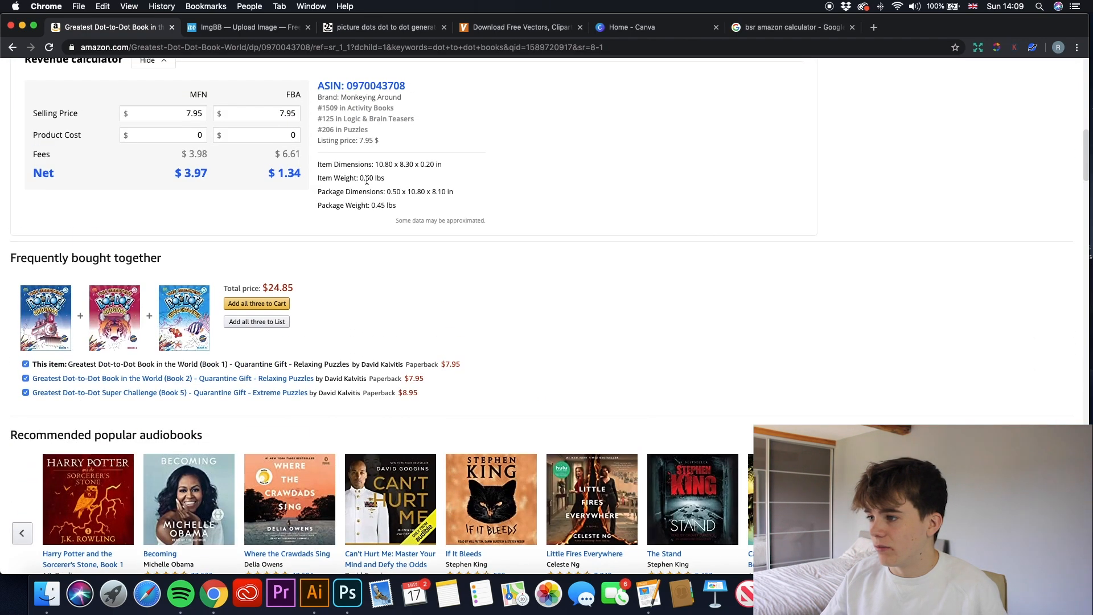
scroll("down", 3)
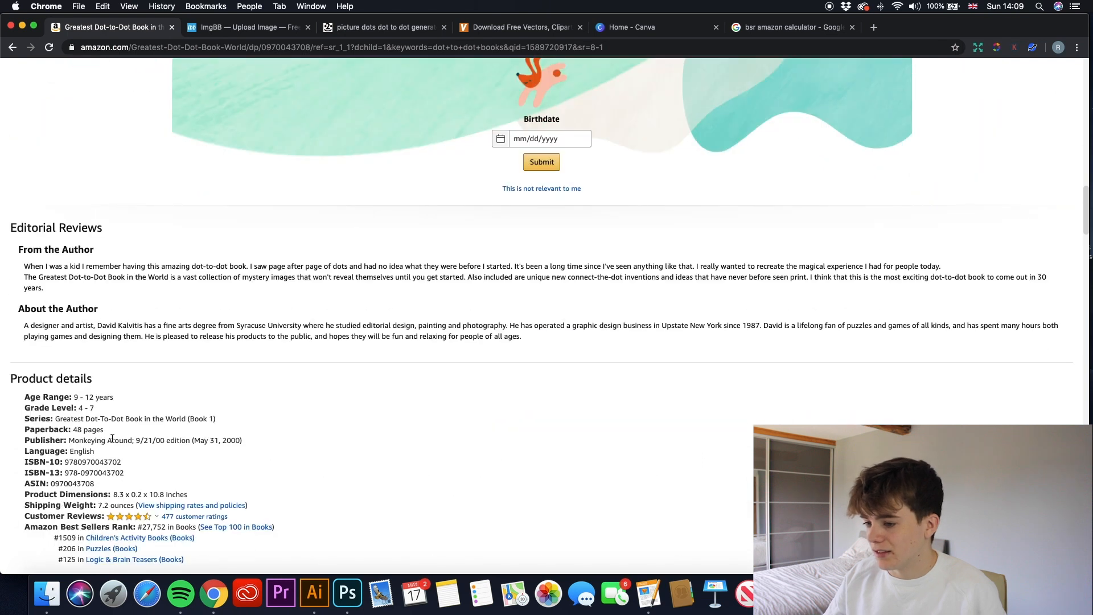
scroll("down", 3)
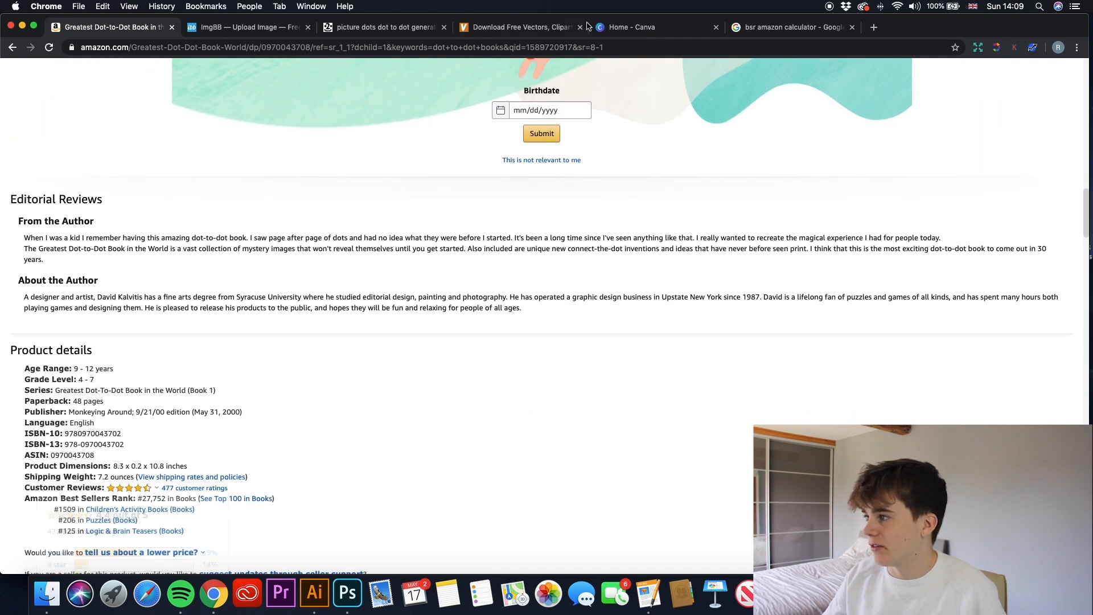
- Enter BSR 27752 as a Book and calculate sales: about 156 per month, 10 per day
left_click(791, 26)
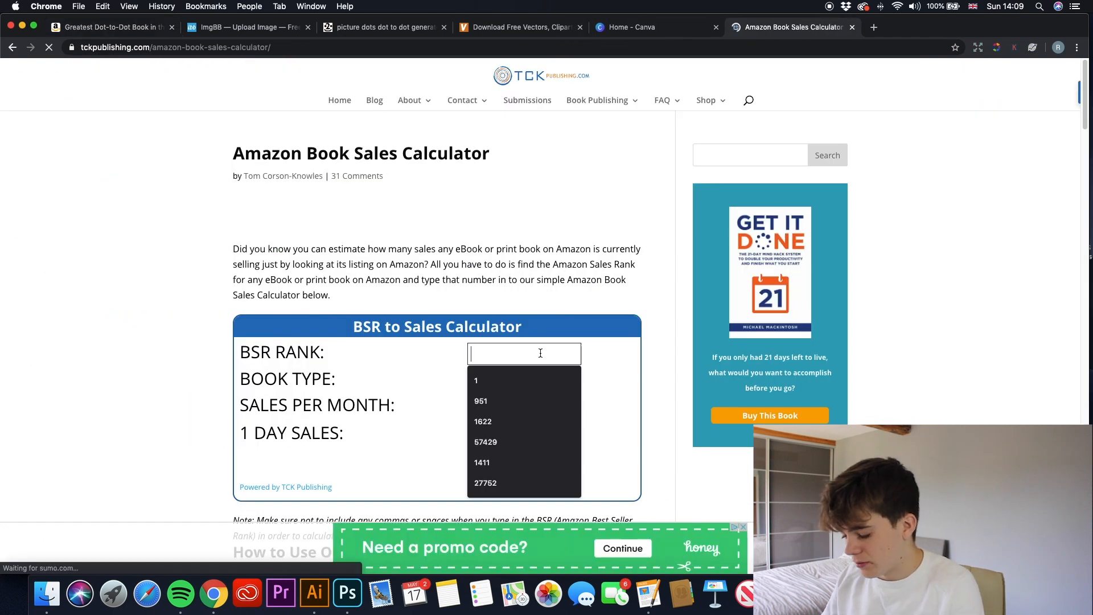
type("2775")
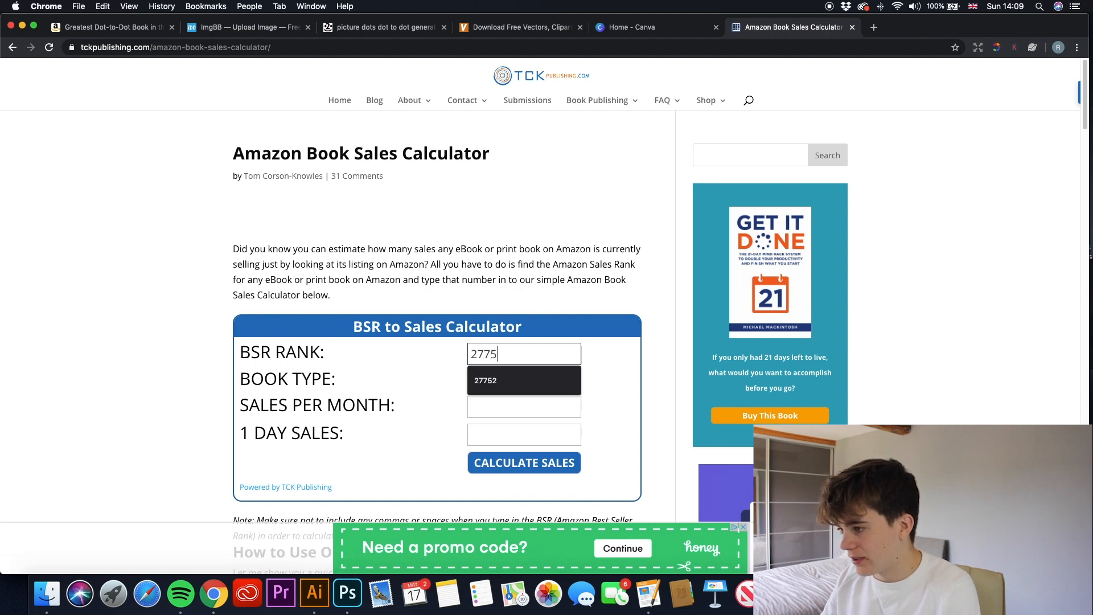
left_click(524, 380)
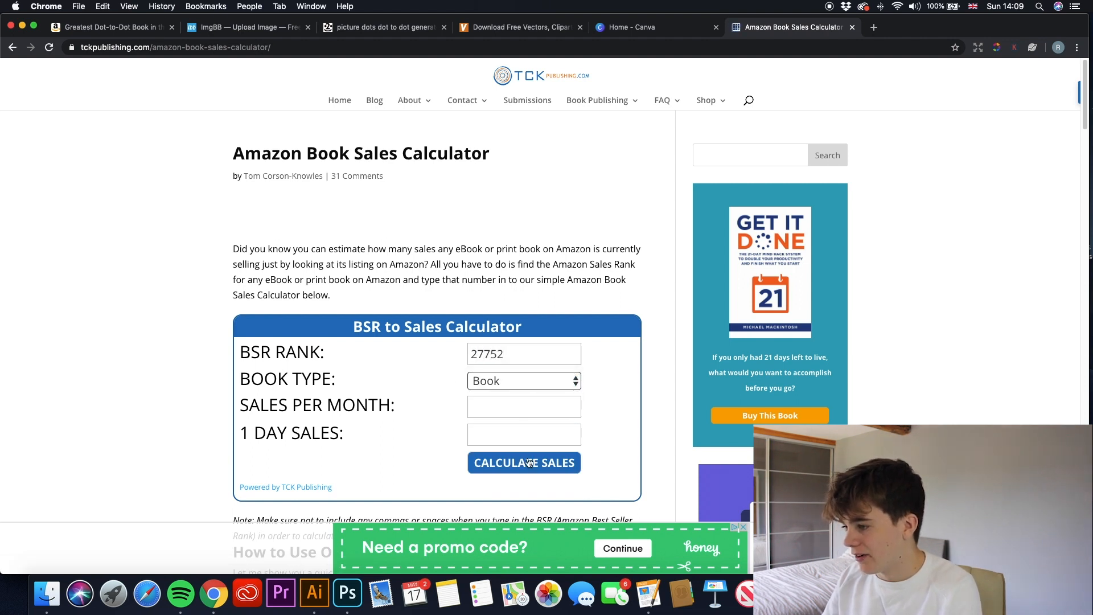
left_click(523, 462)
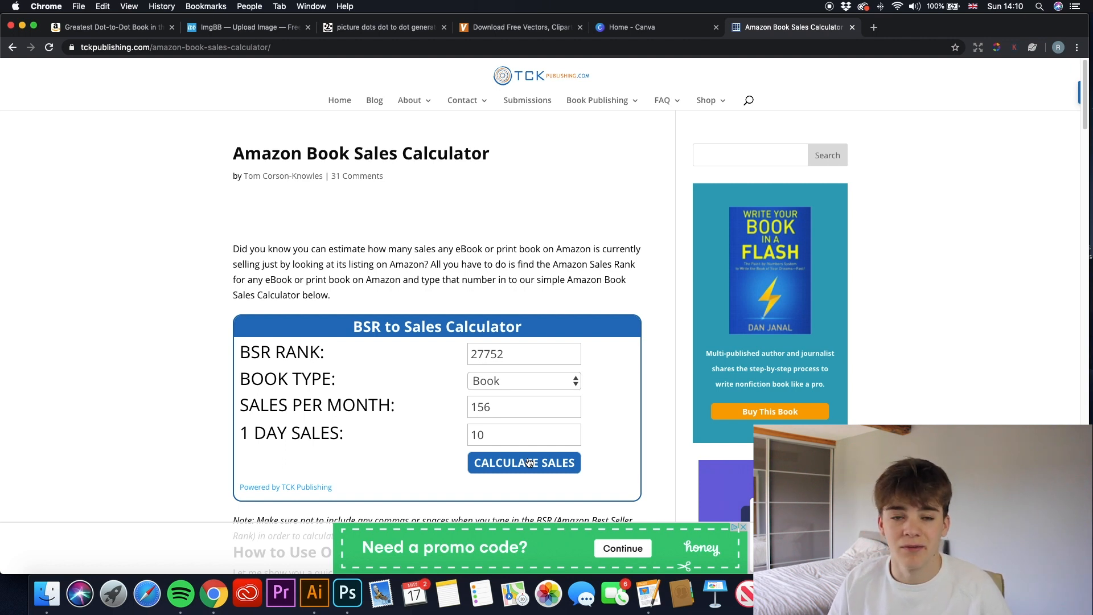
- Return to the Amazon results and open the Ultimate Dot to Dot: Extreme Puzzle Challenge listing
left_click(112, 27)
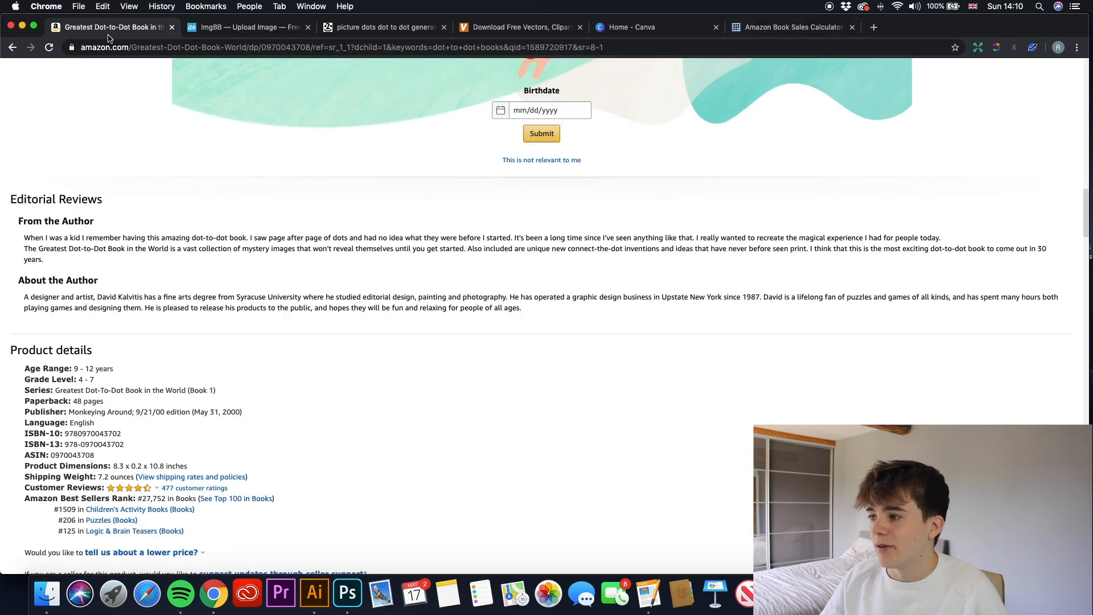
scroll("up", 3)
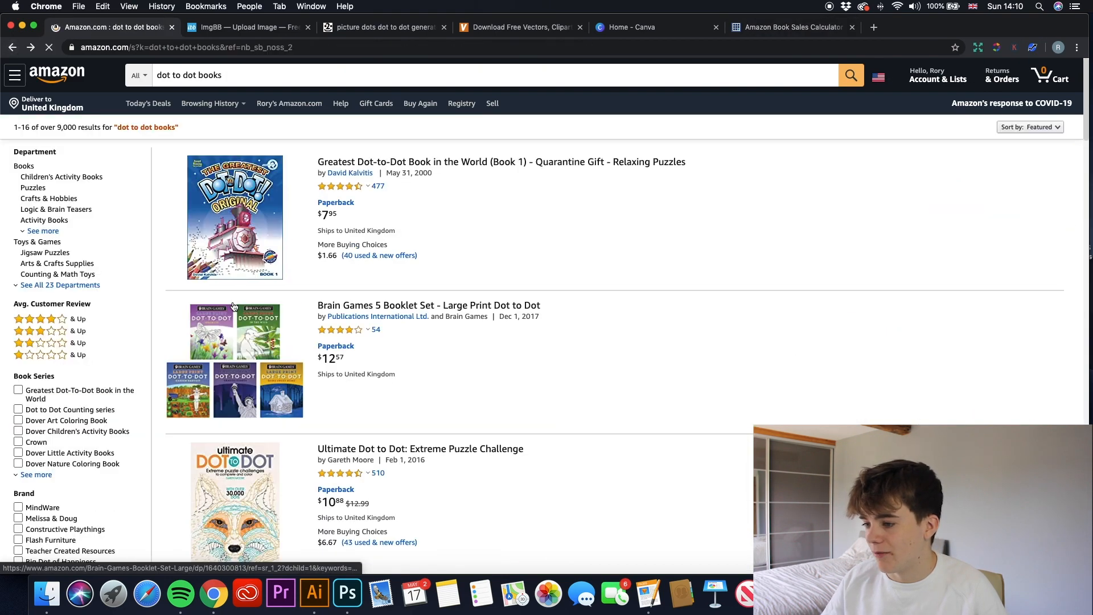
scroll("down", 3)
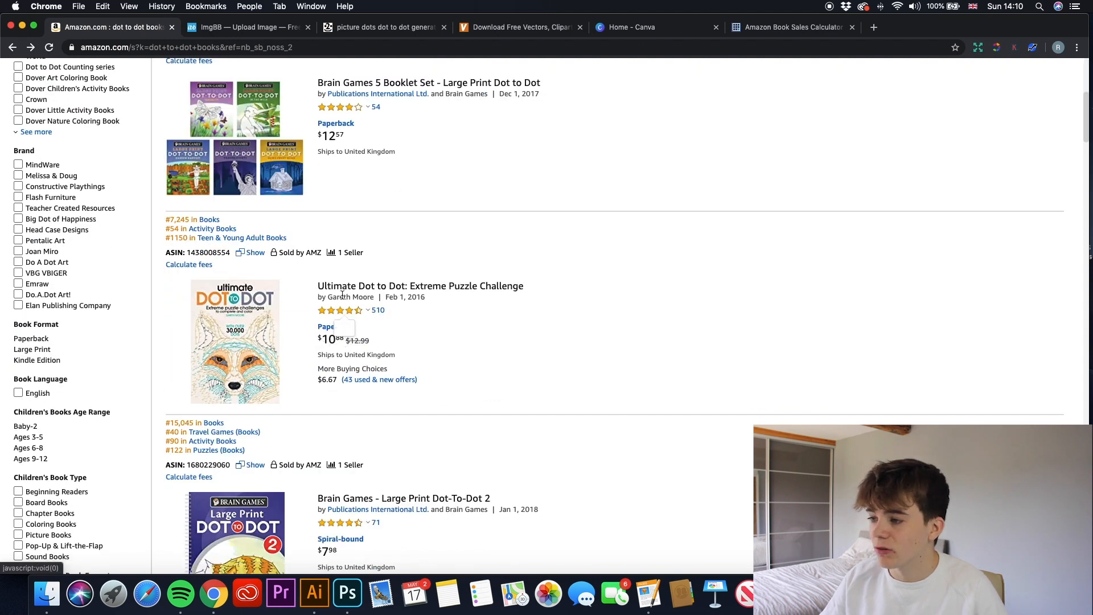
mouse_move(236, 328)
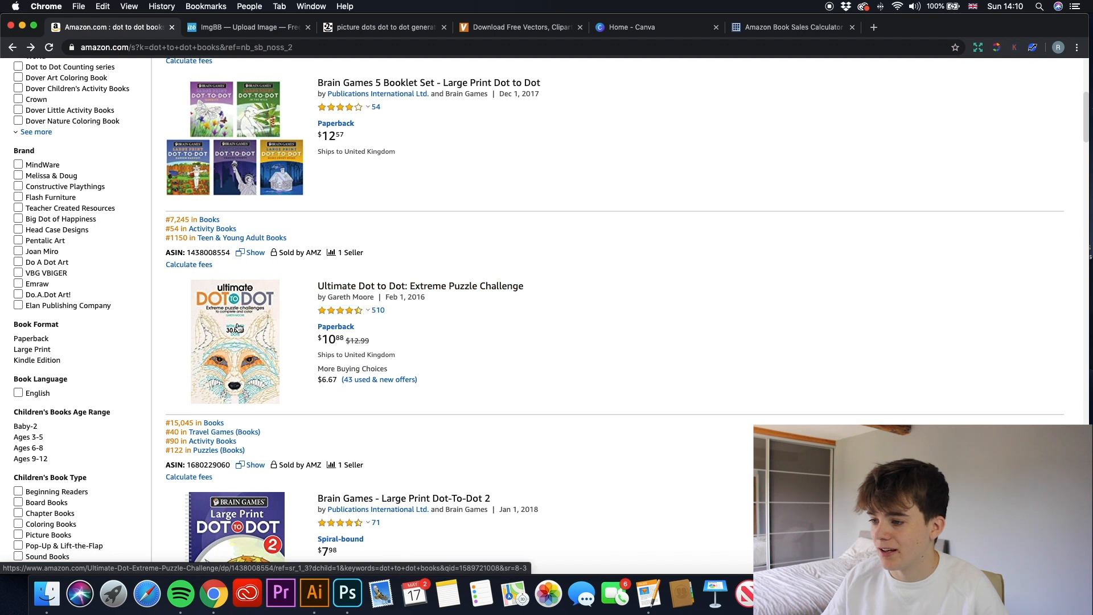
left_click(420, 285)
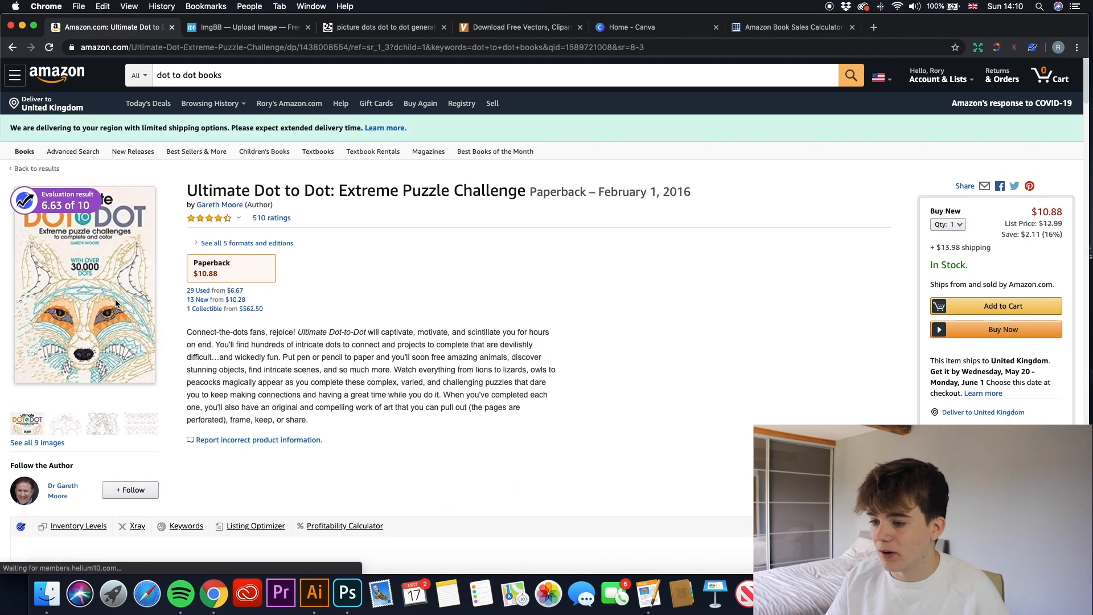
- Review the listing and its #7,245 Best Sellers Rank, then go back to the results
scroll("down", 3)
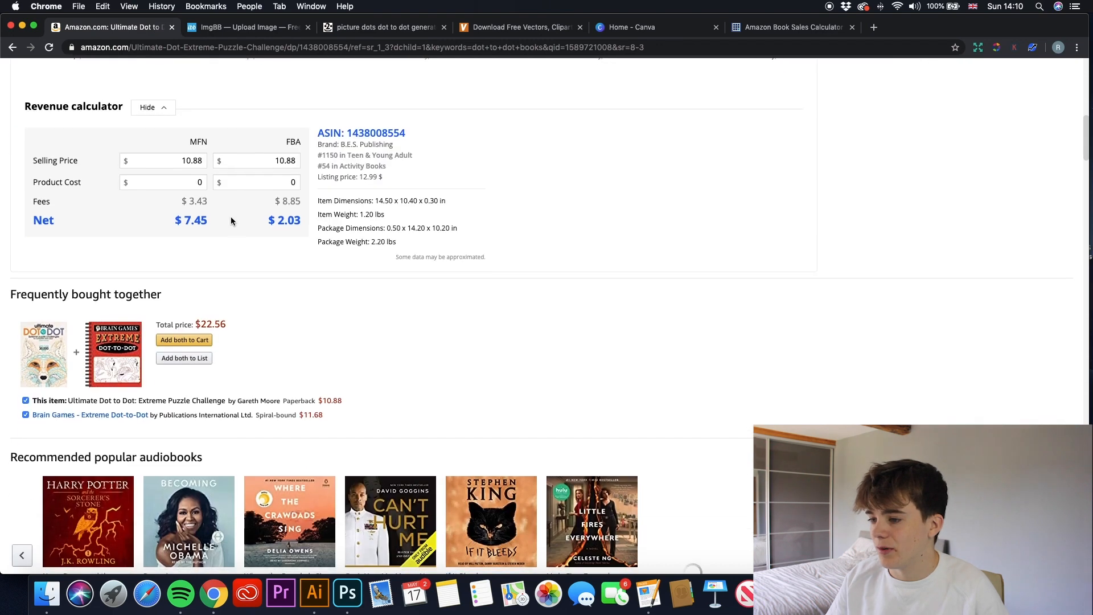
scroll("up", 3)
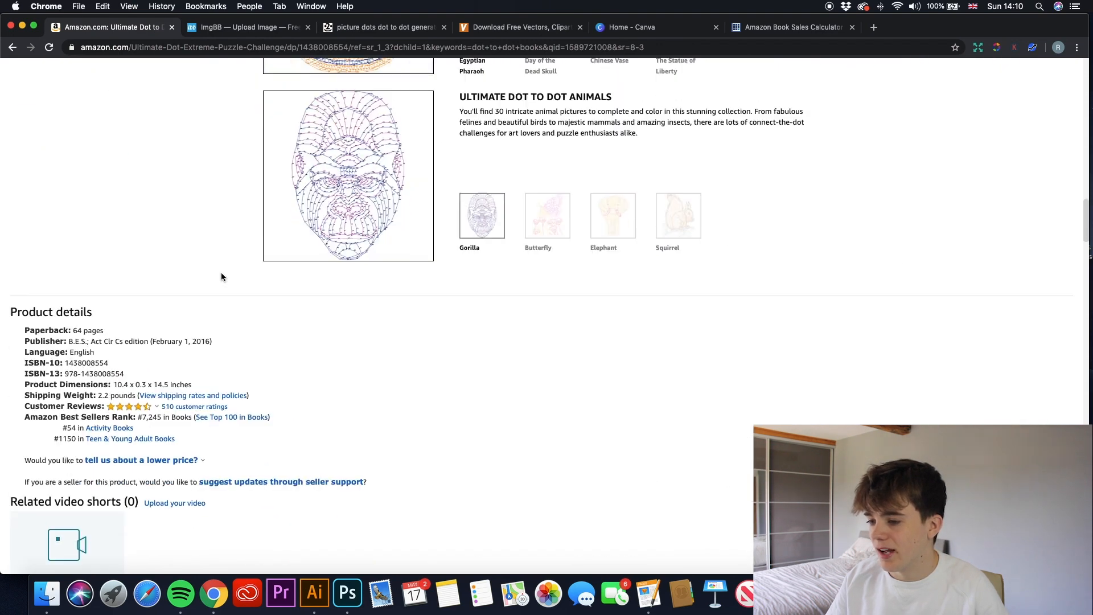
mouse_move(151, 355)
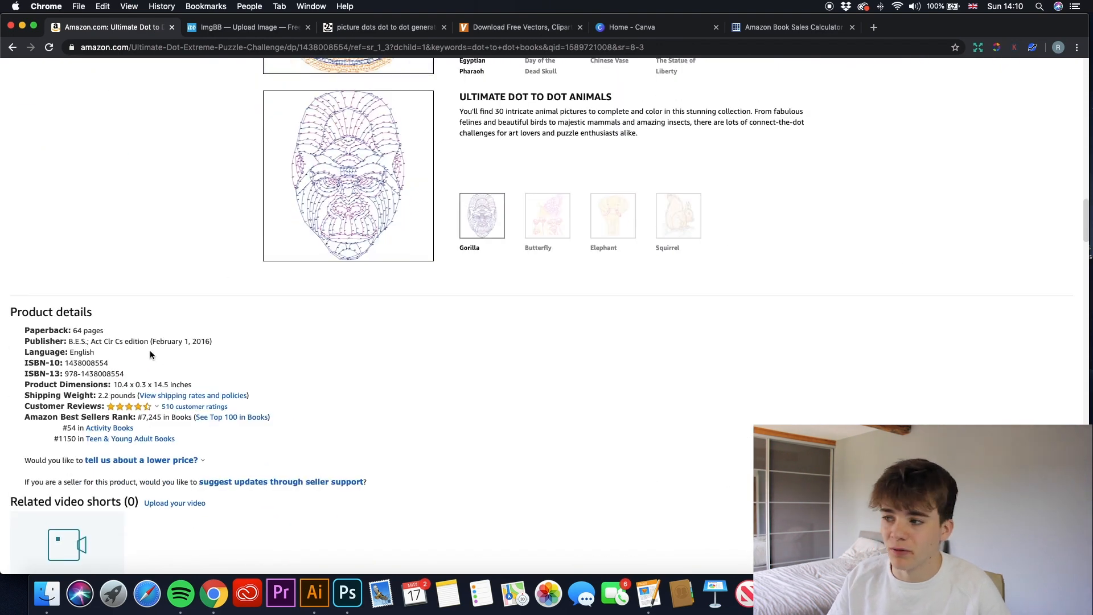
scroll("up", 3)
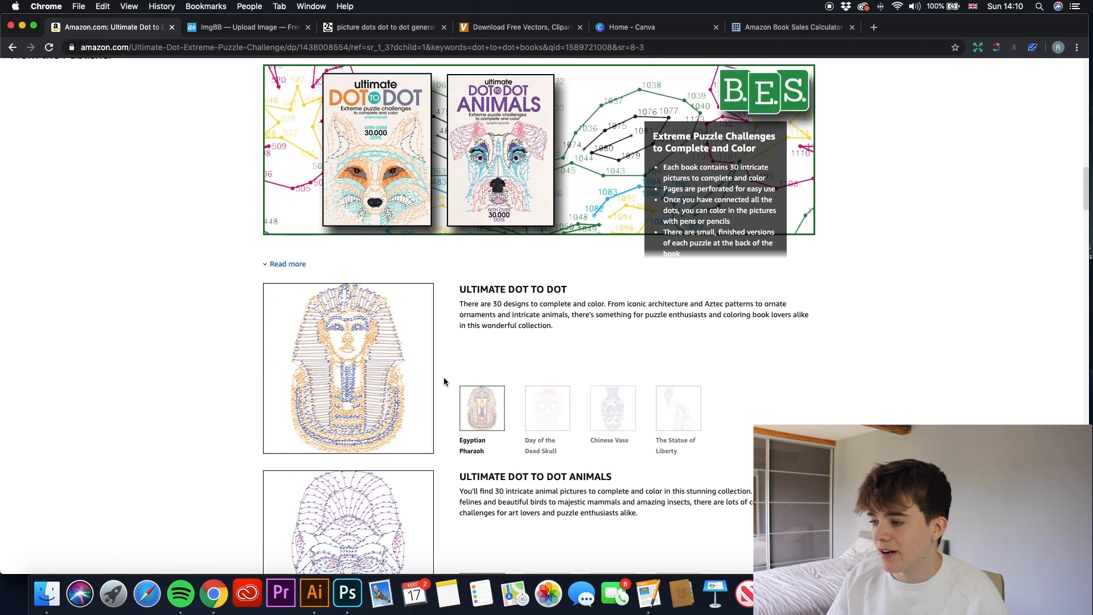
scroll("up", 3)
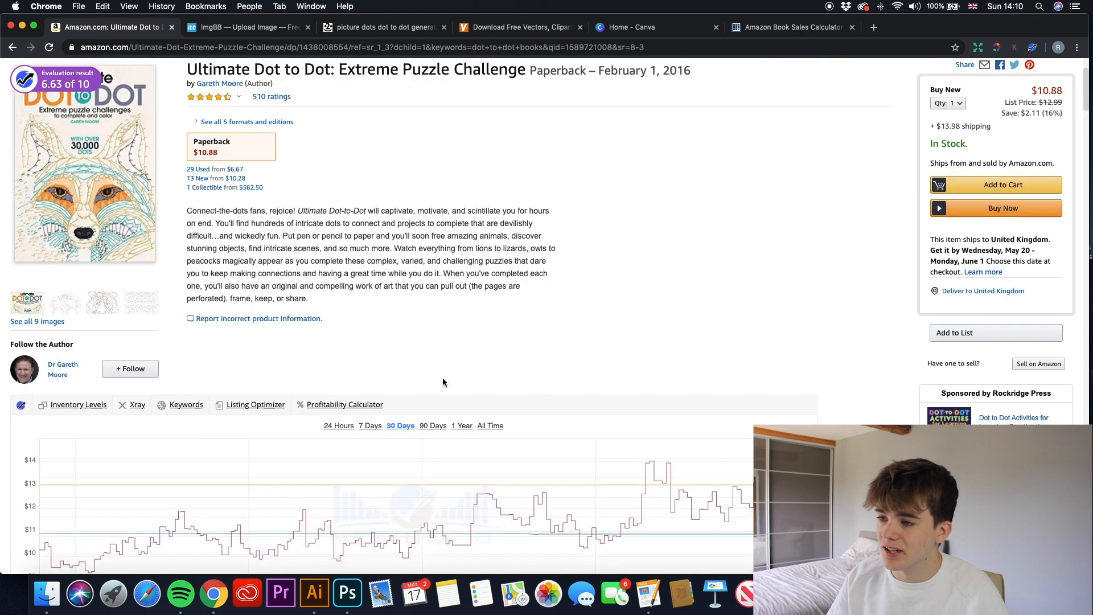
left_click(12, 48)
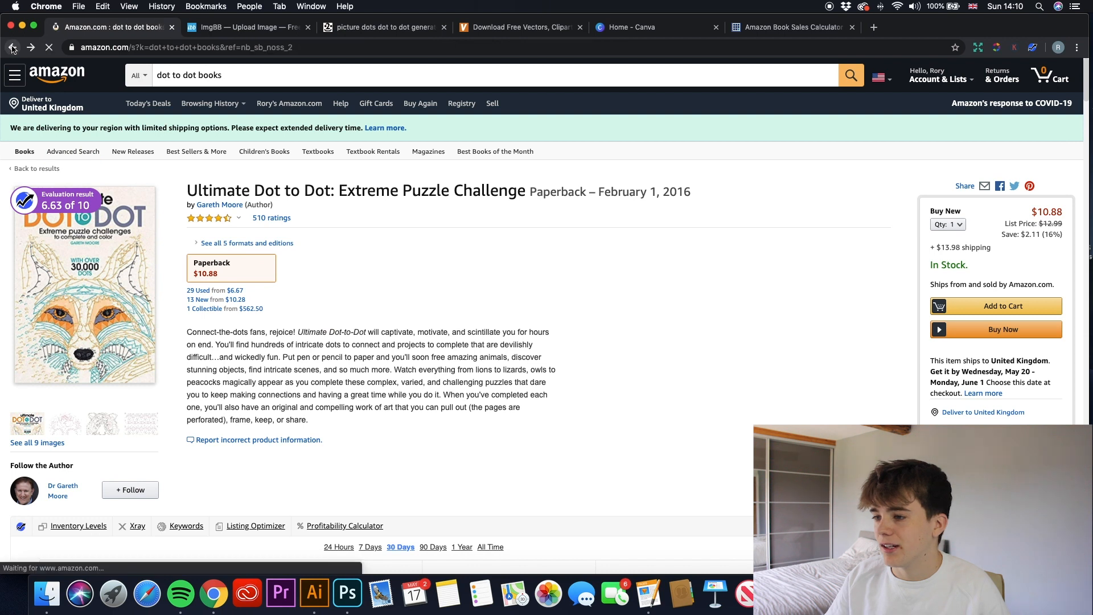
- Search Amazon for 'animal dot to dot books' to see more ranked titles
left_click(11, 46)
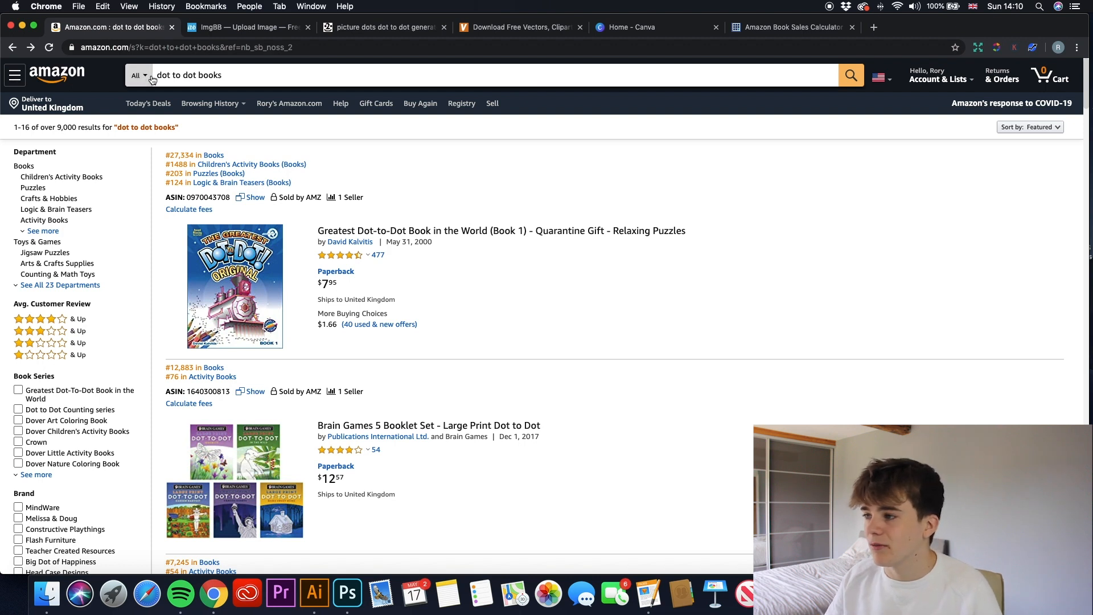
type("animal")
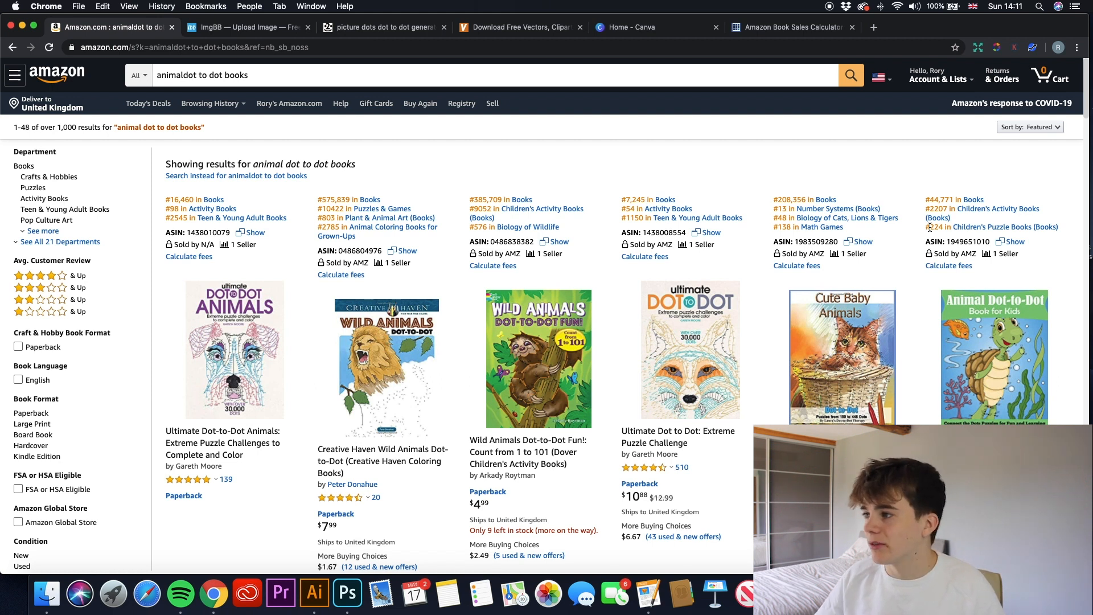
left_click(519, 28)
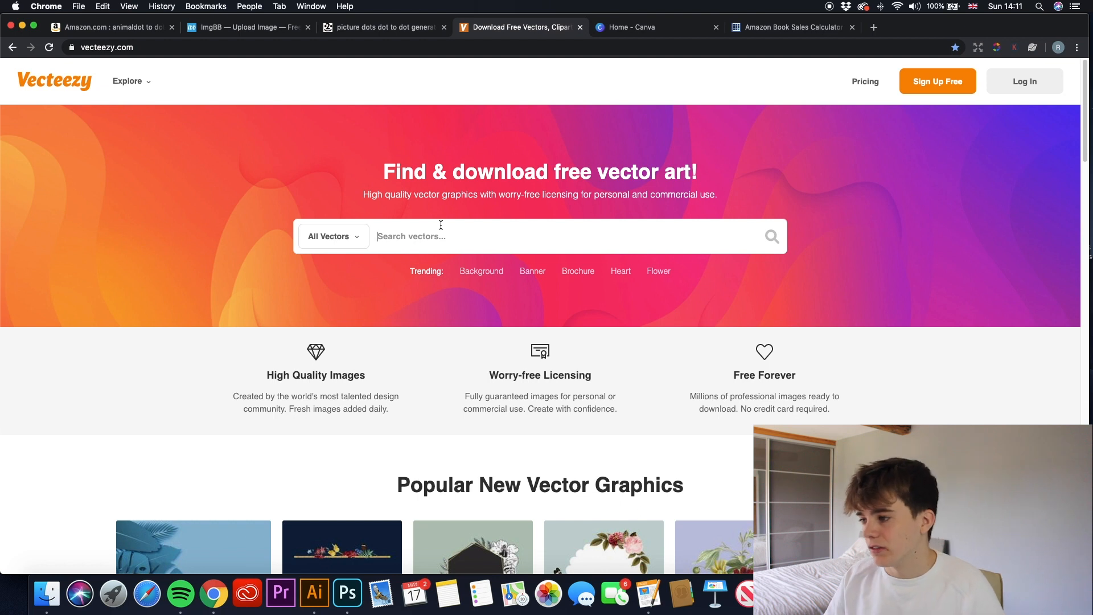
- Search Vecteezy for tractor vectors and open the red Vector Tractor Icon page
type("tt")
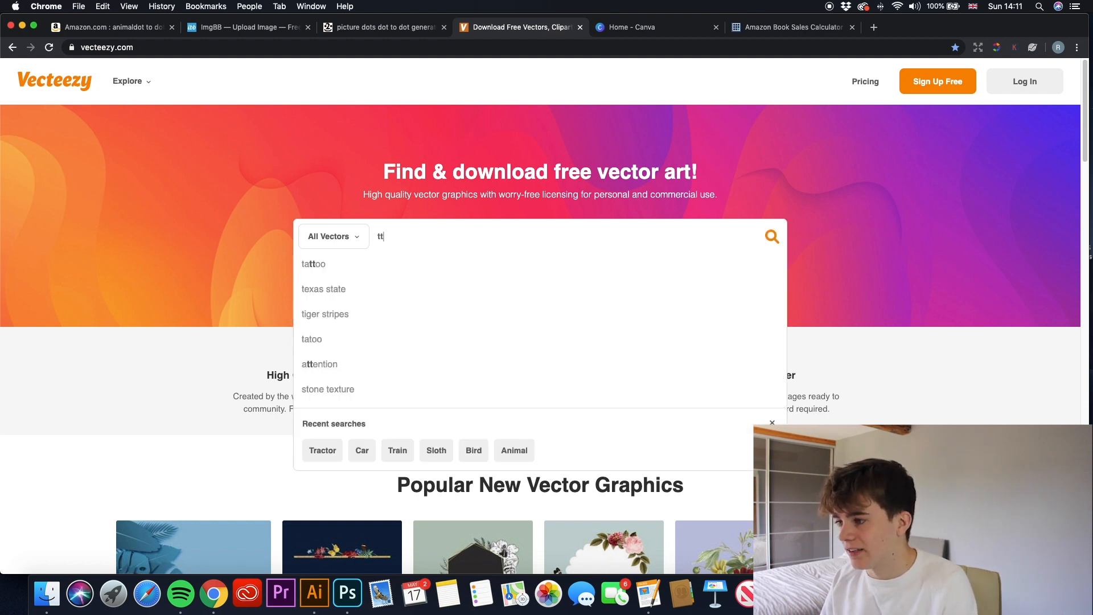
type("ractors")
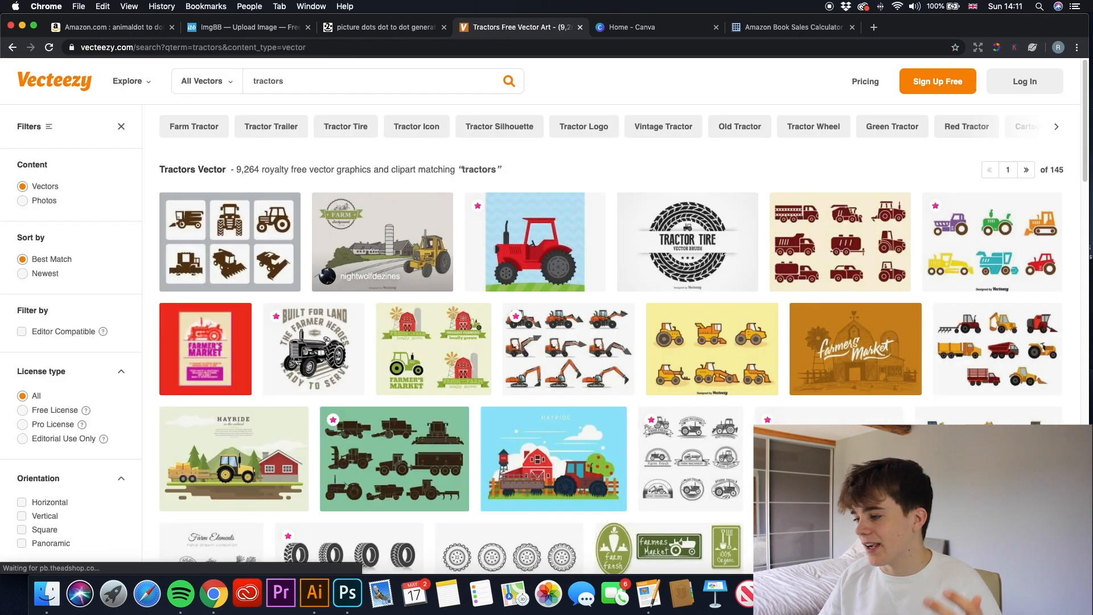
scroll("down", 3)
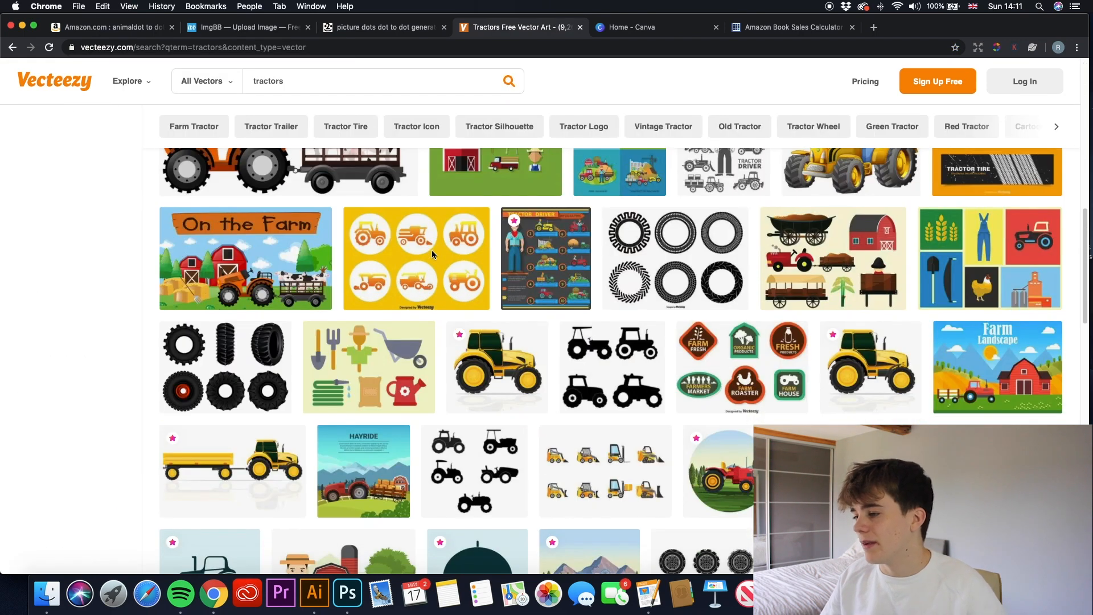
scroll("down", 3)
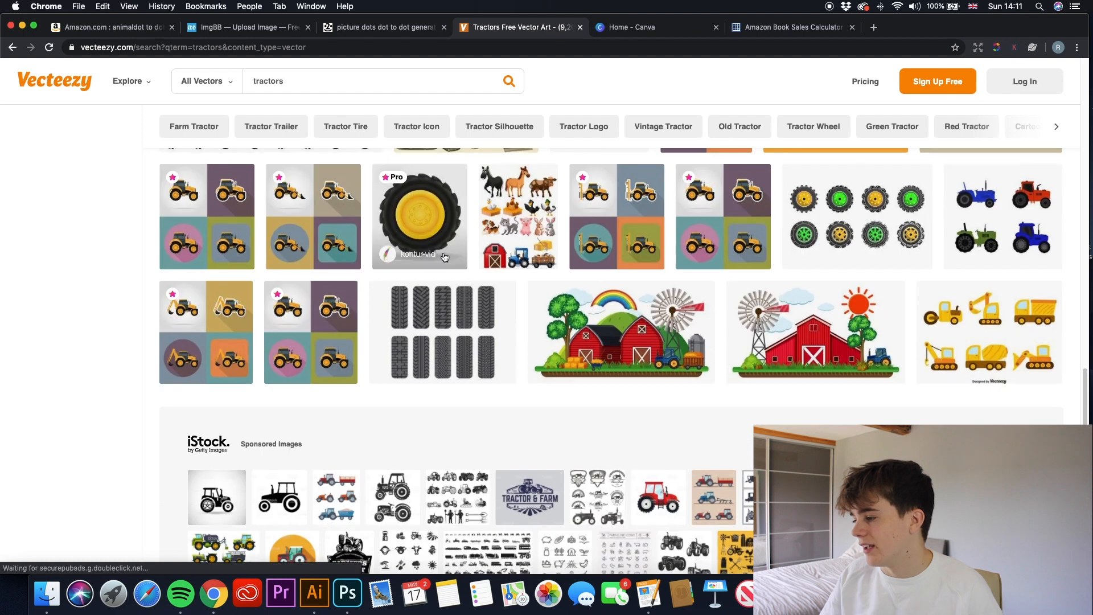
scroll("down", 3)
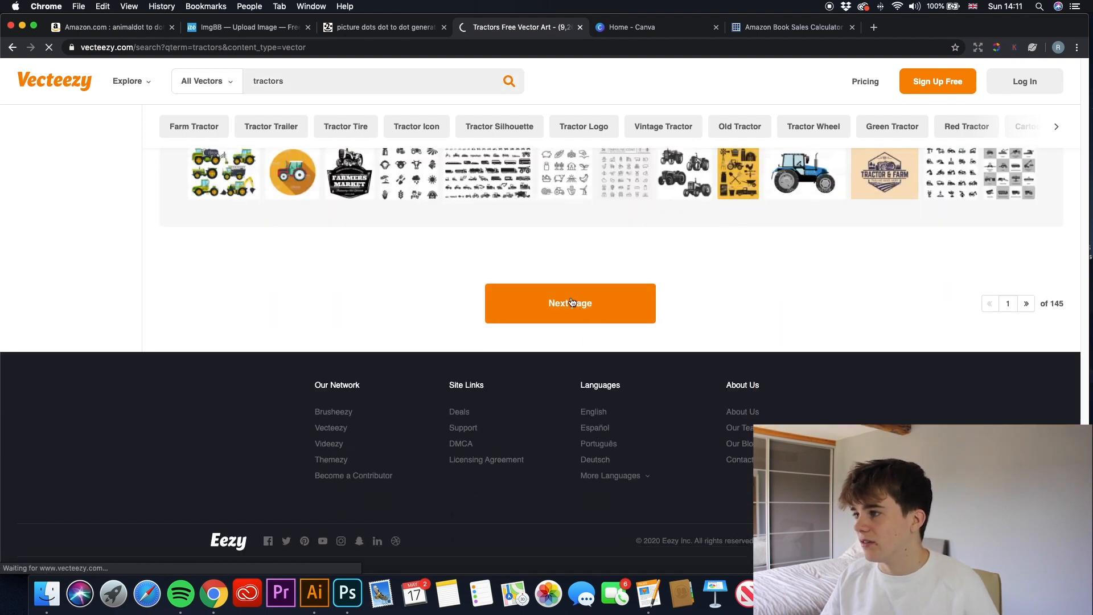
left_click(292, 172)
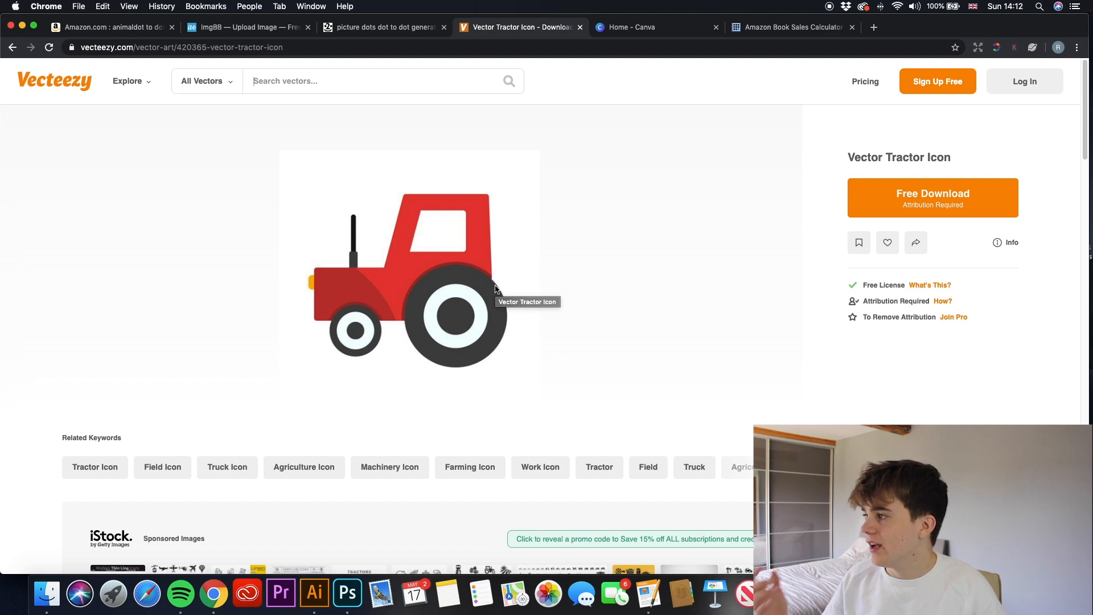
mouse_move(871, 202)
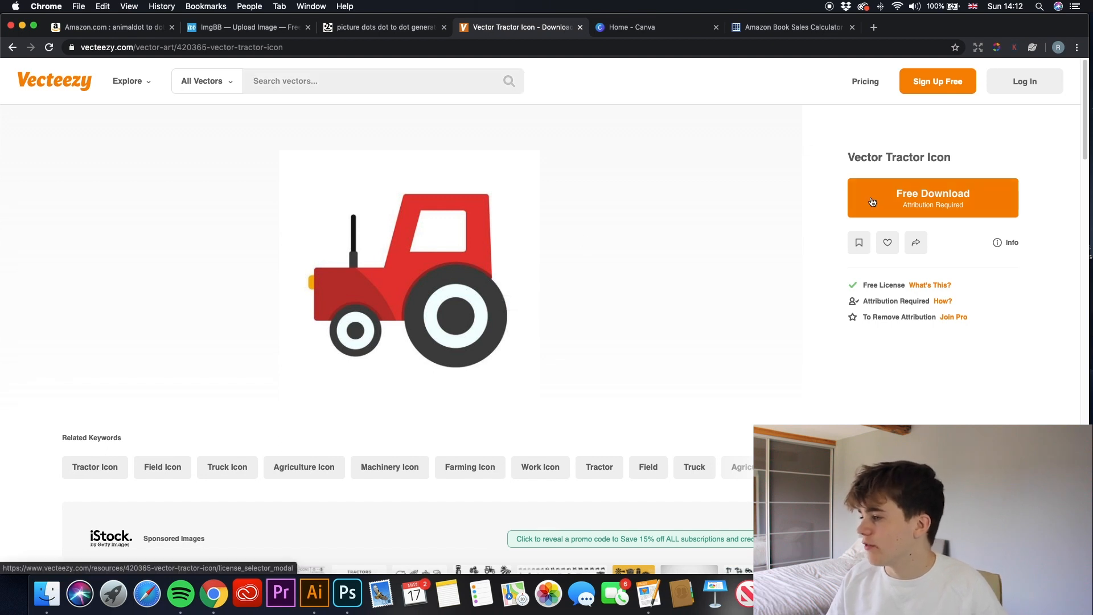
- Download the tractor icon for free and open its downloaded folder with the EPS and JPG files
left_click(932, 197)
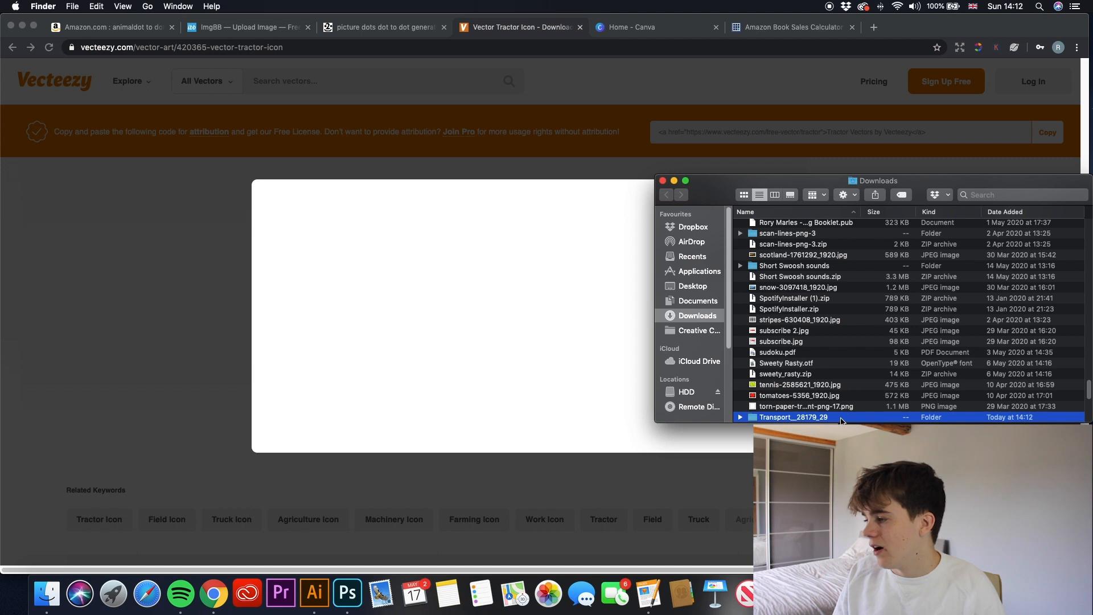
double_click(792, 416)
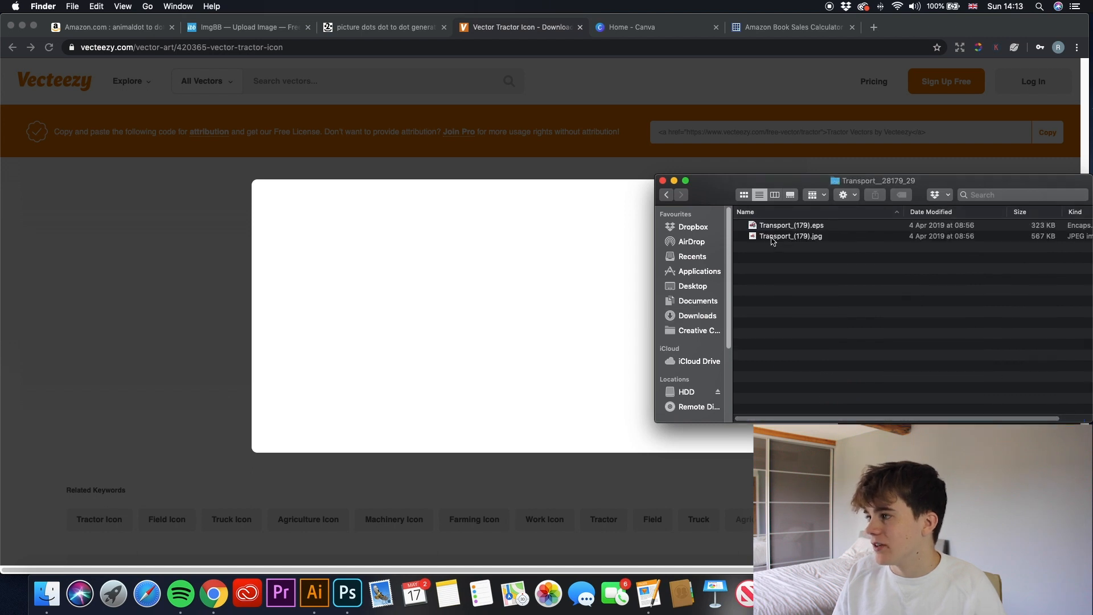
mouse_move(246, 94)
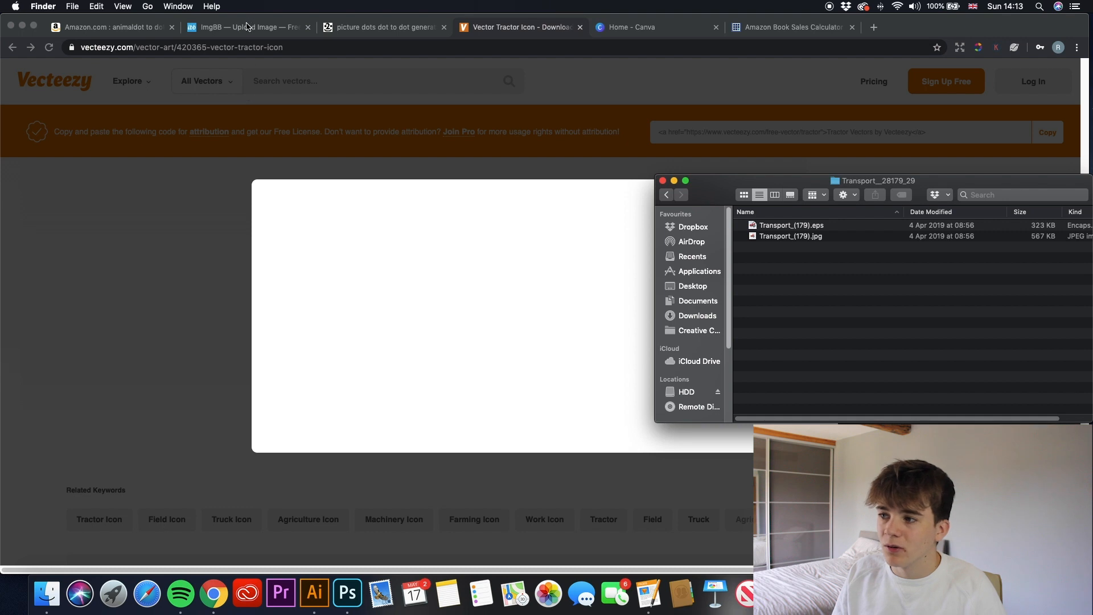
- Upload Transport_(179).jpg to imgbb so a shareable viewer link is shown
left_click(244, 28)
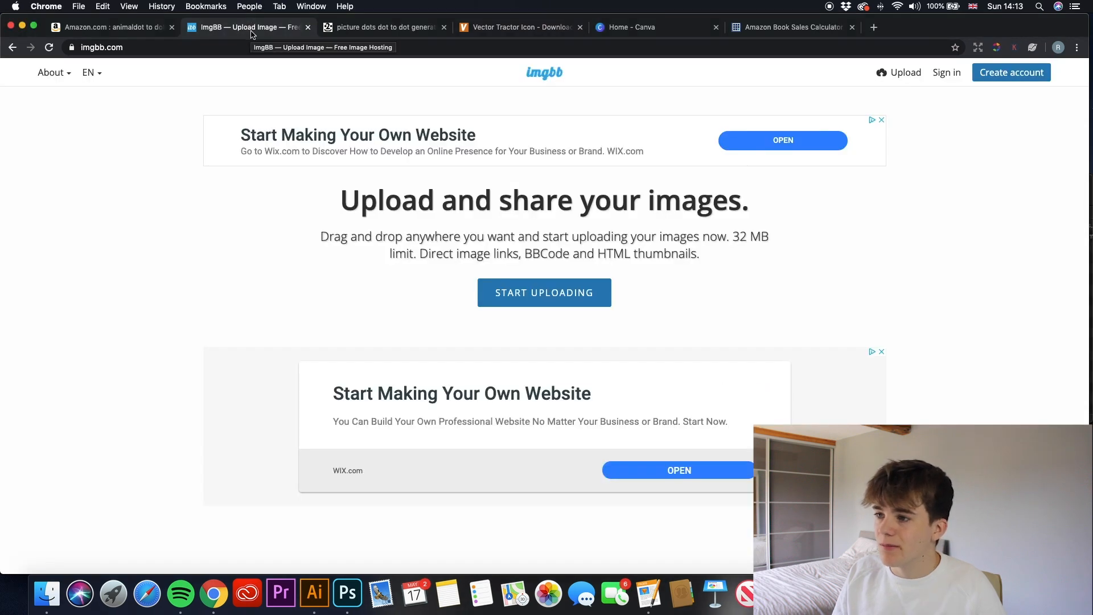
mouse_move(544, 292)
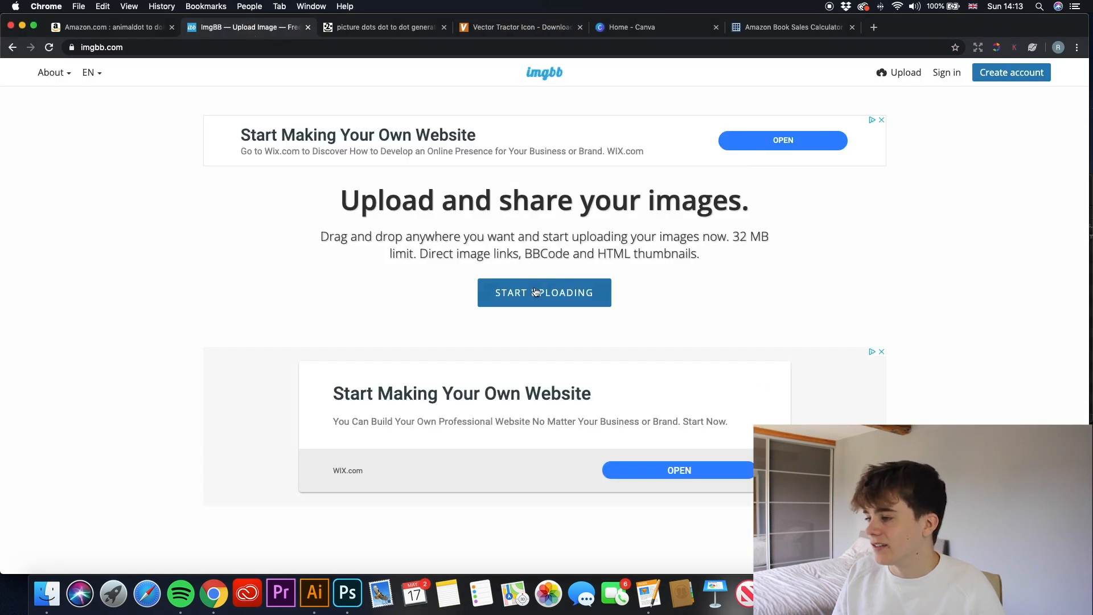
left_click(544, 293)
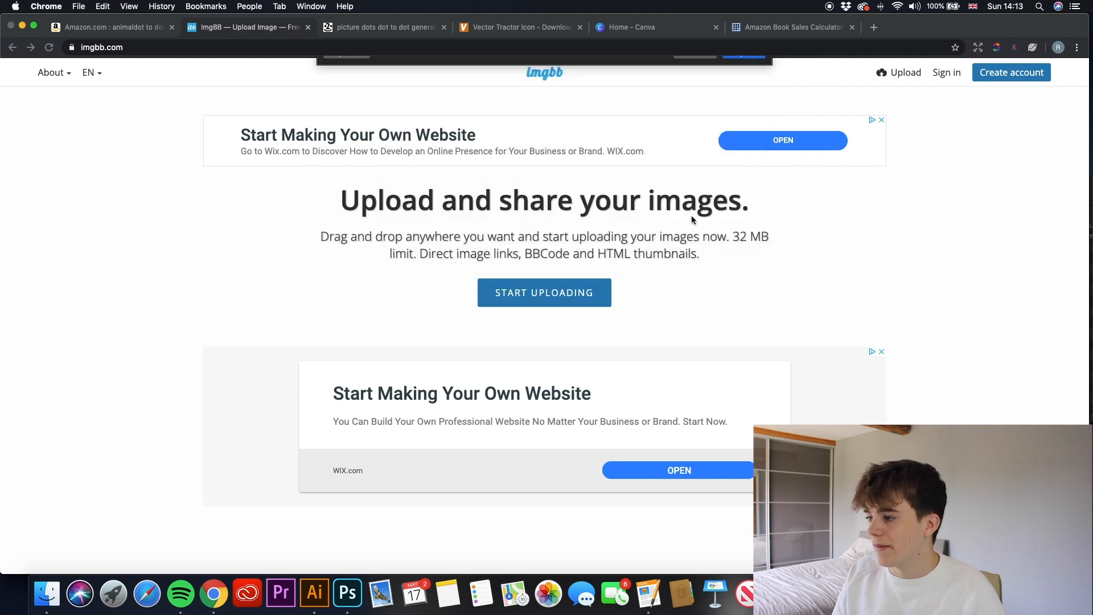
left_click(545, 292)
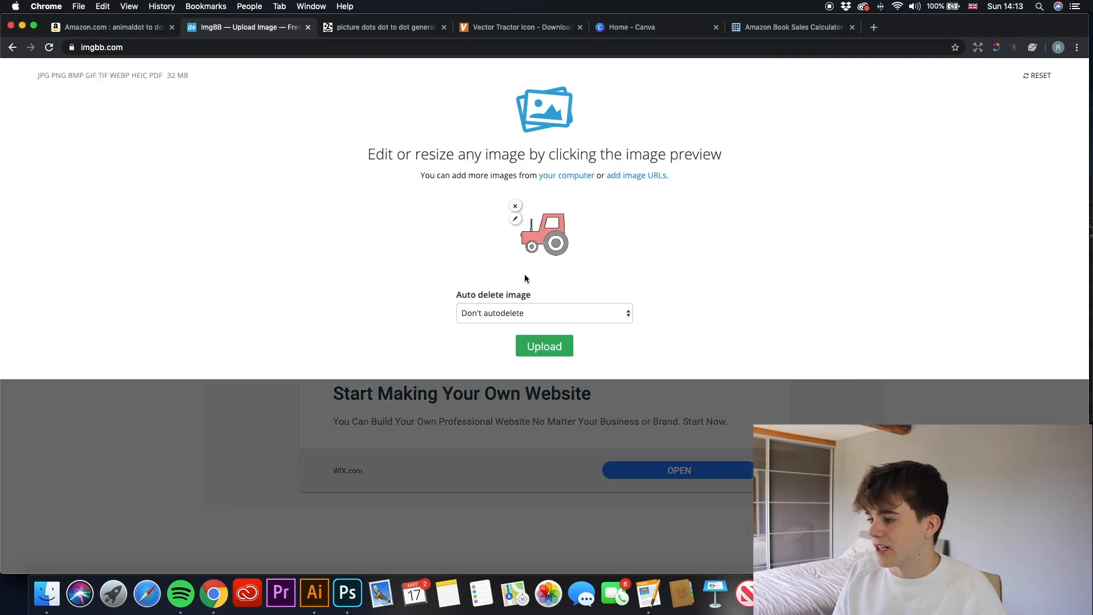
mouse_move(545, 346)
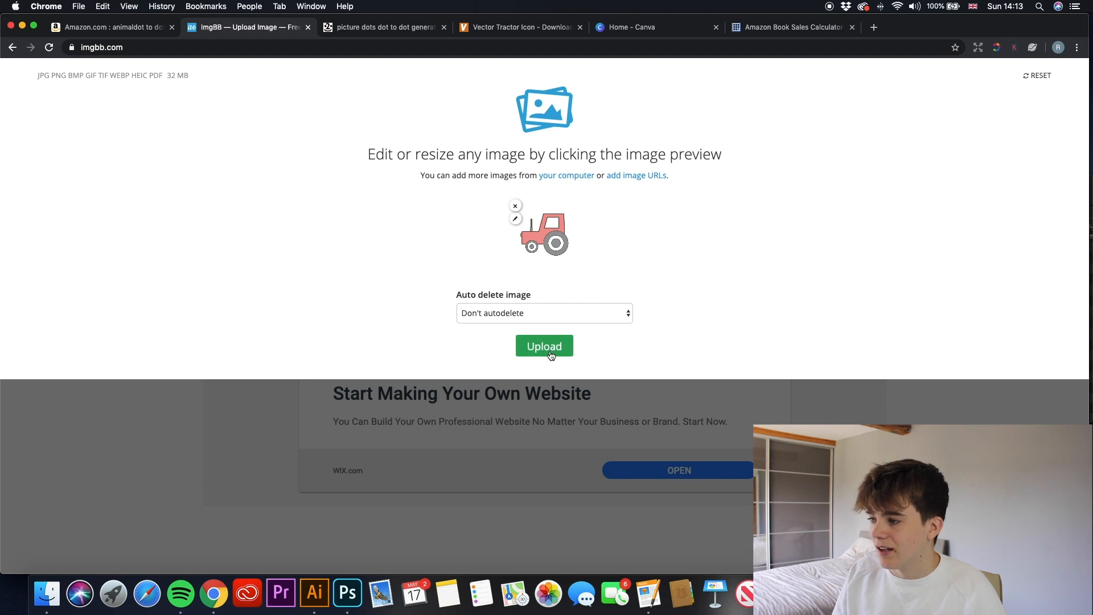
left_click(544, 346)
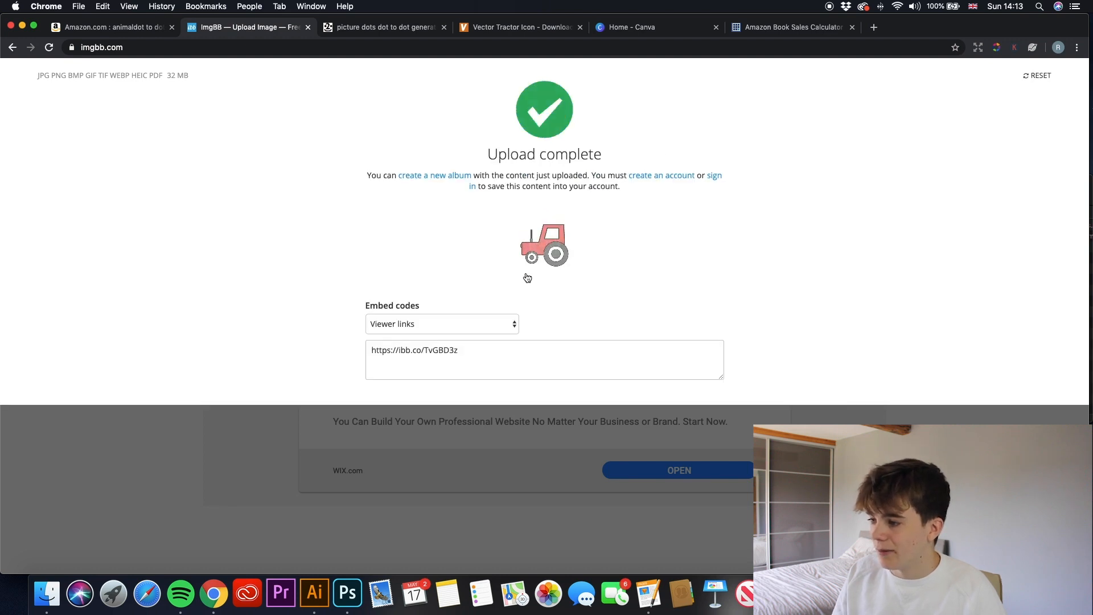
mouse_move(547, 246)
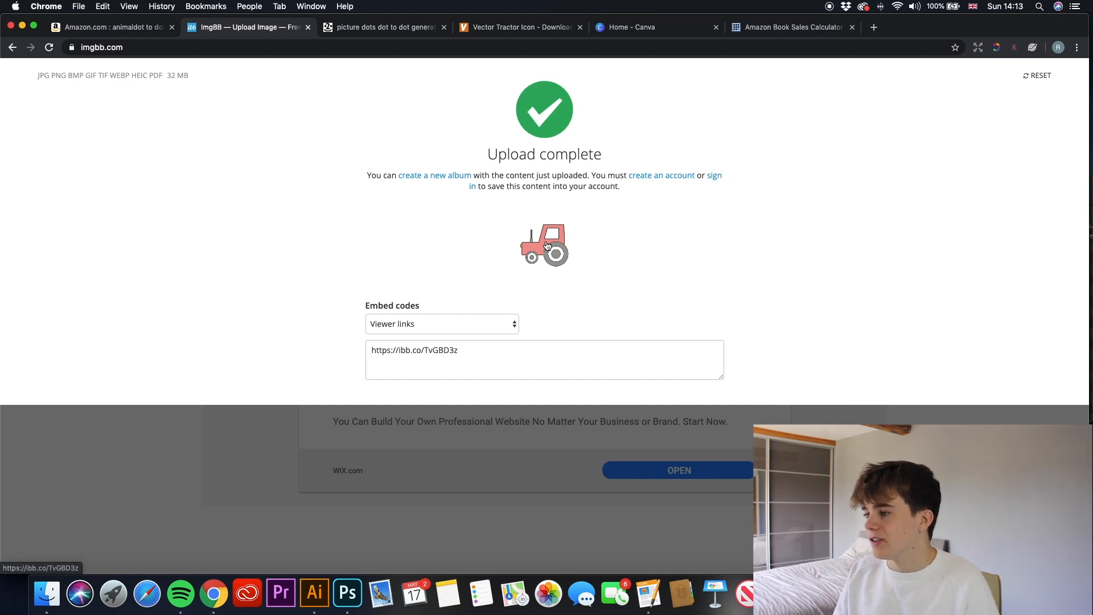
- Open the tractor's ibb.co viewer page and copy the direct image address
left_click(544, 246)
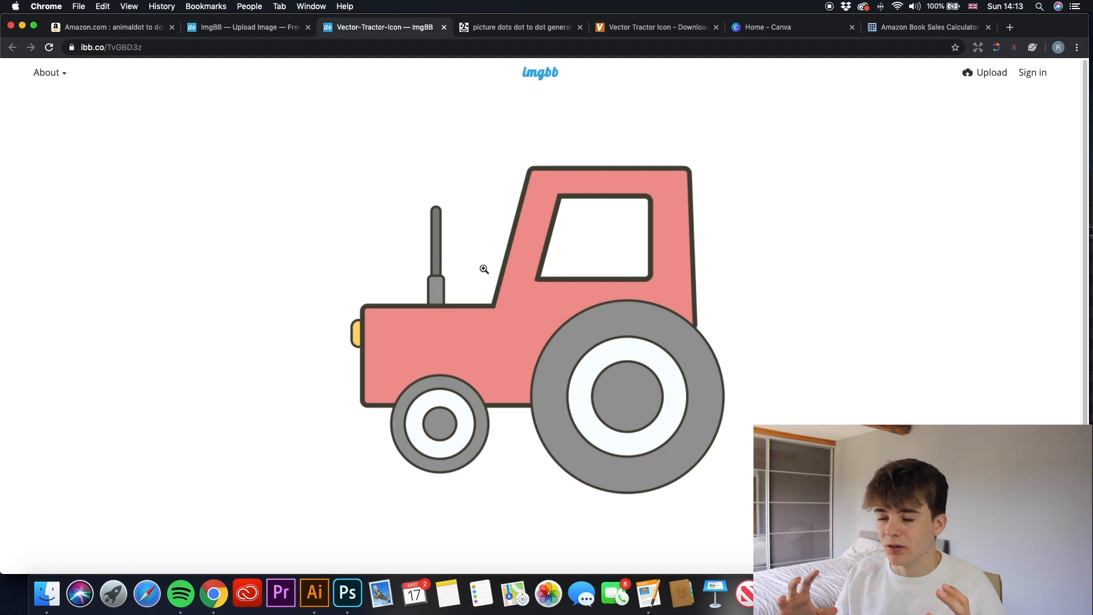
mouse_move(534, 362)
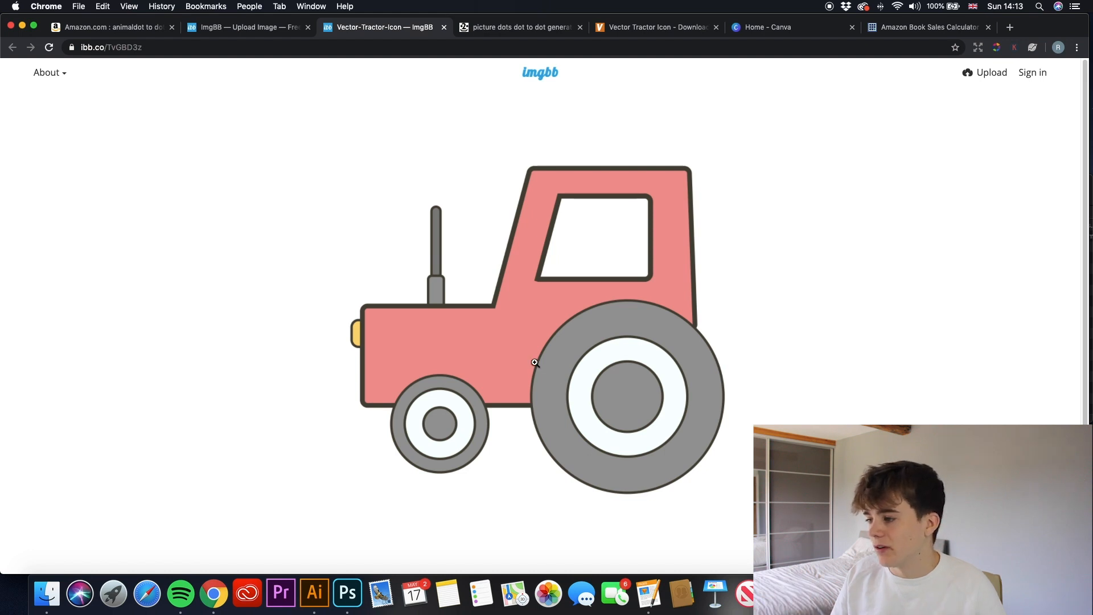
right_click(534, 362)
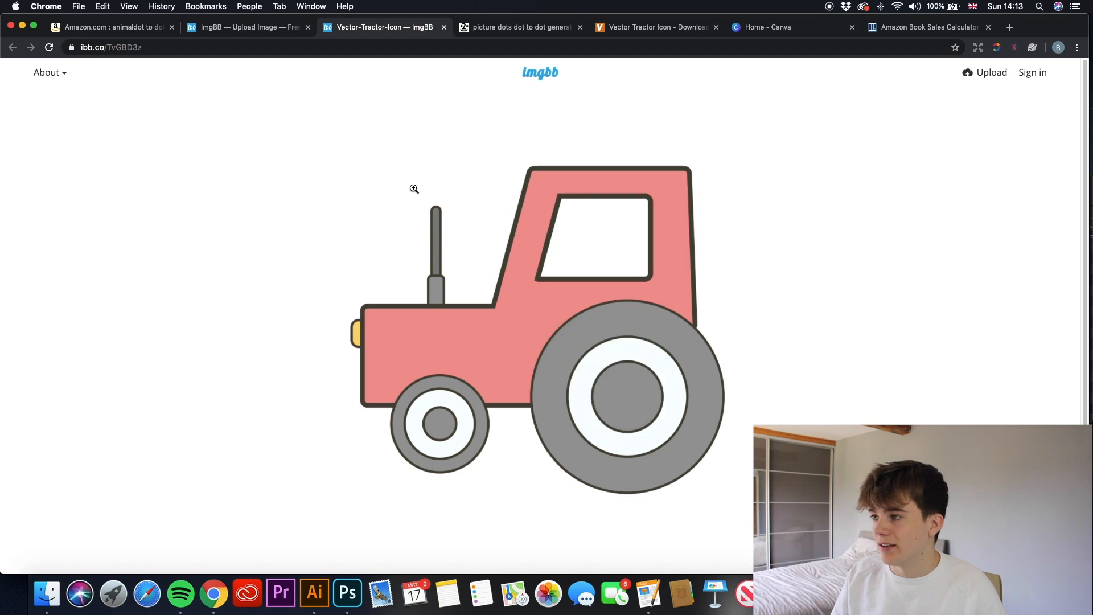
left_click(519, 27)
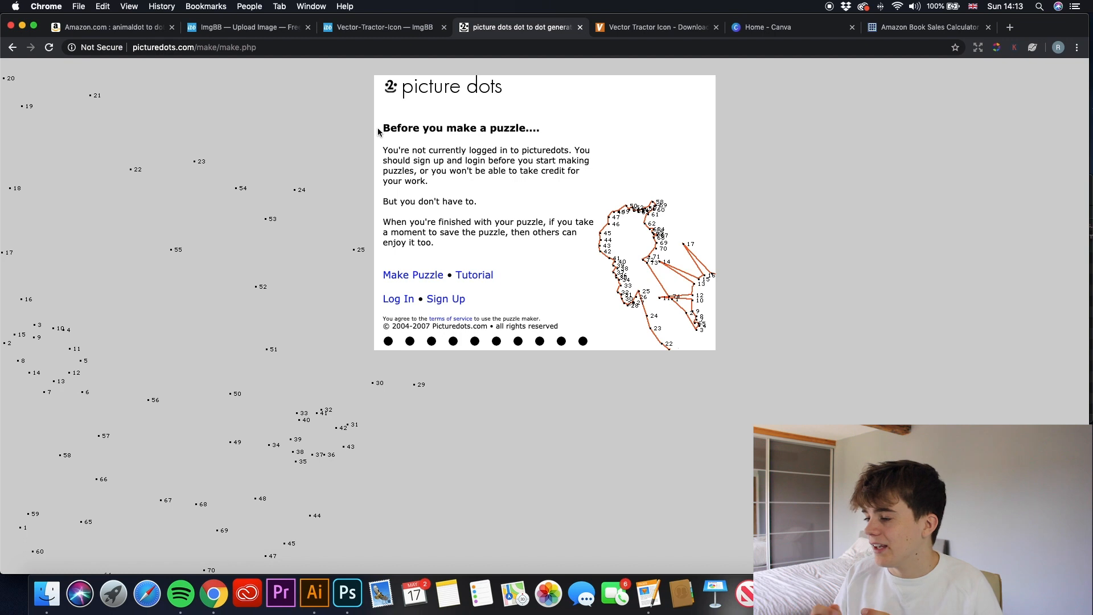
mouse_move(410, 222)
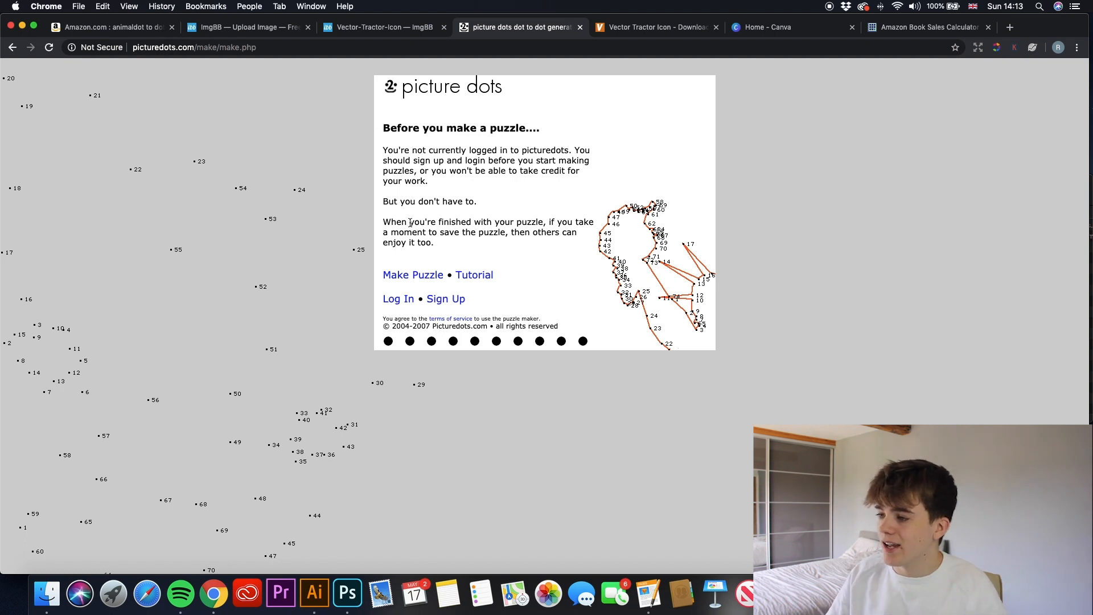
- Start a new Picture Dots puzzle and load the tractor image from its i.ibb.co URL
left_click(412, 274)
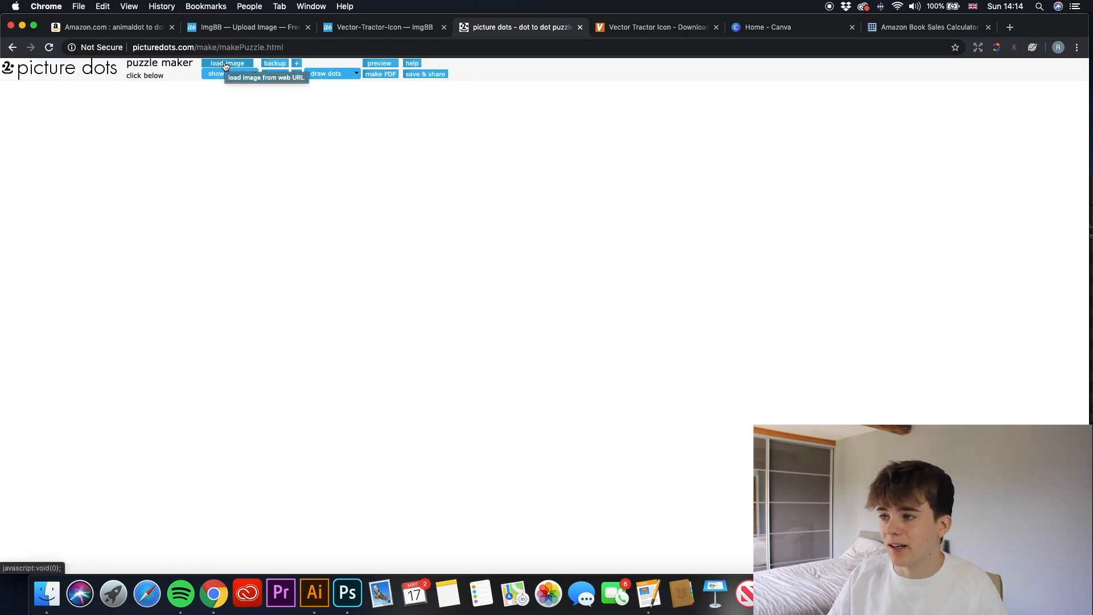
left_click(265, 78)
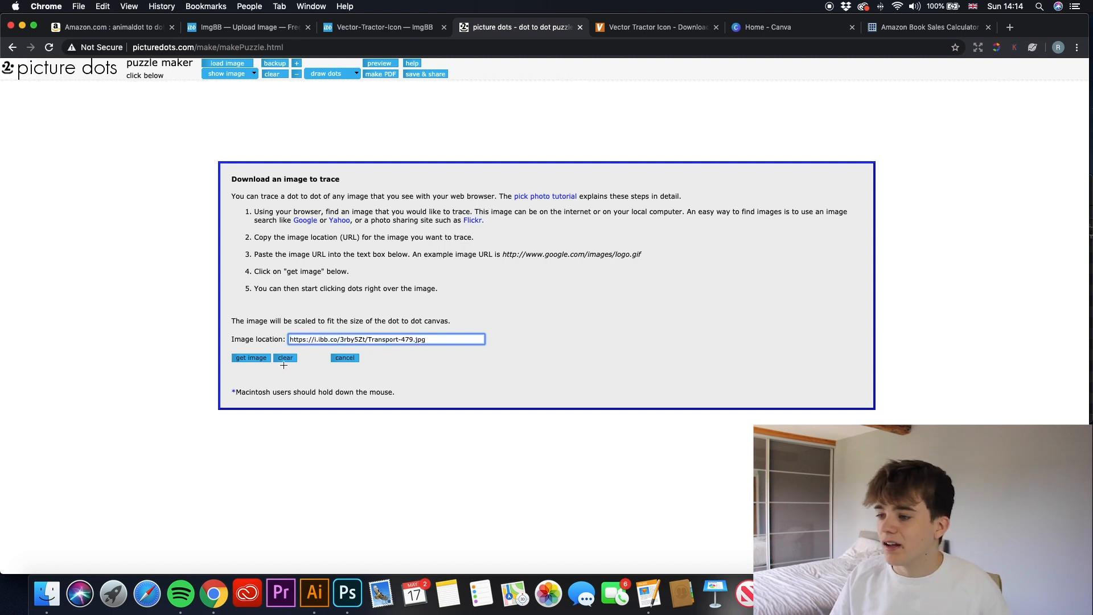
left_click(250, 358)
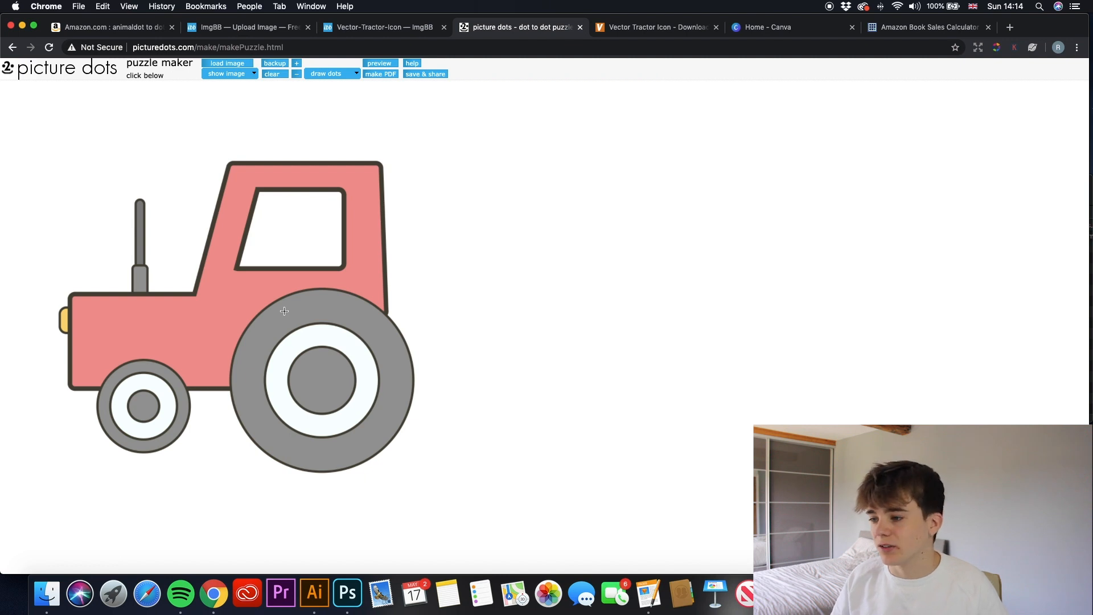
mouse_move(75, 293)
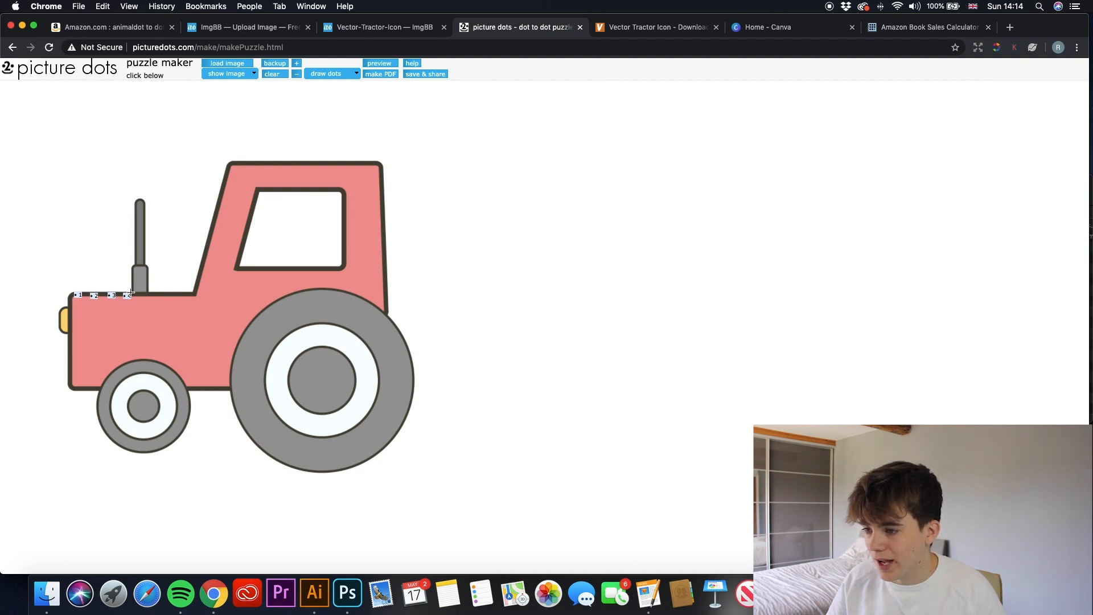
- Place numbered dots along the hood, exhaust, cab roof and around both tractor wheels
left_click(138, 230)
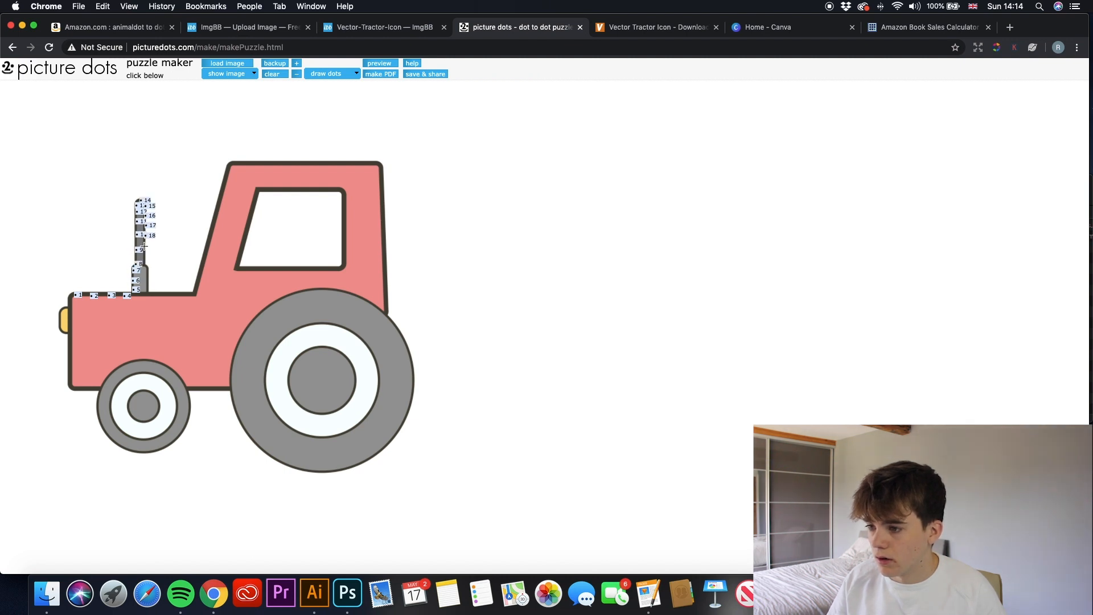
left_click(197, 279)
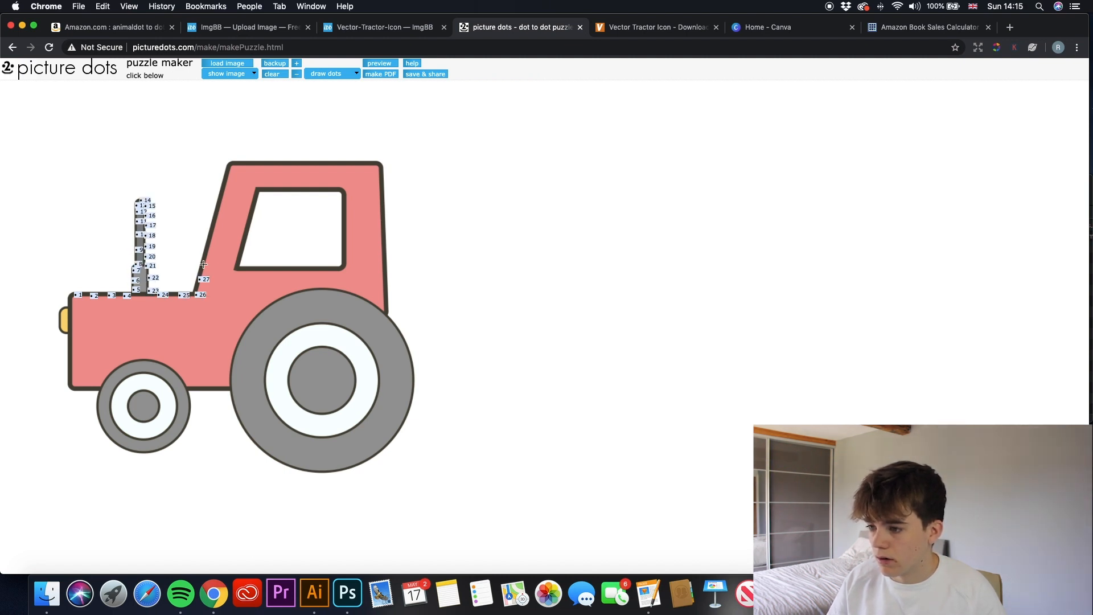
left_click(236, 162)
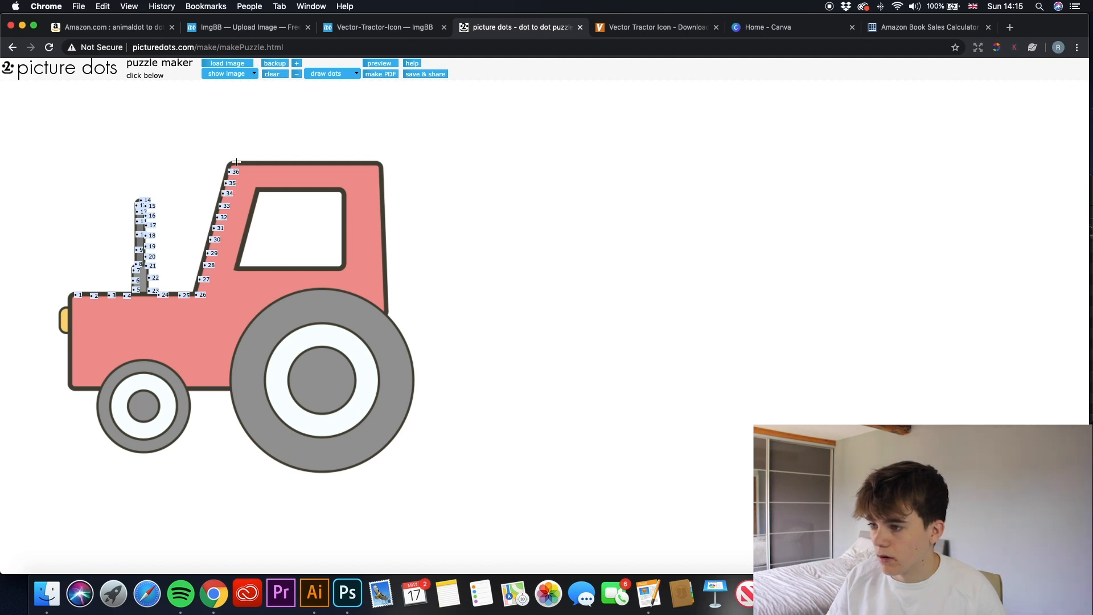
left_click(382, 178)
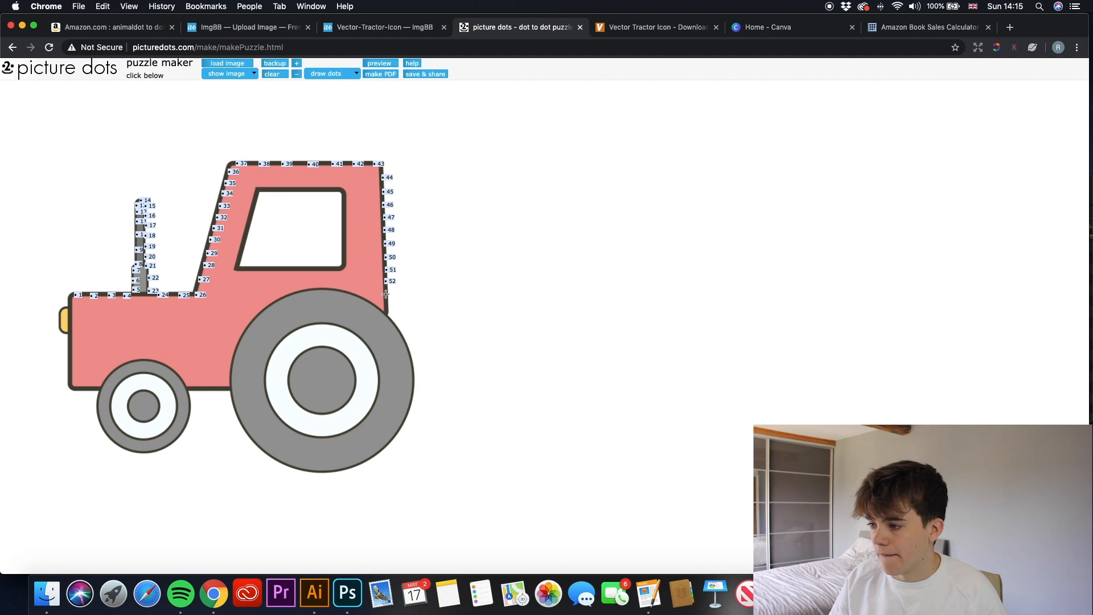
left_click(401, 429)
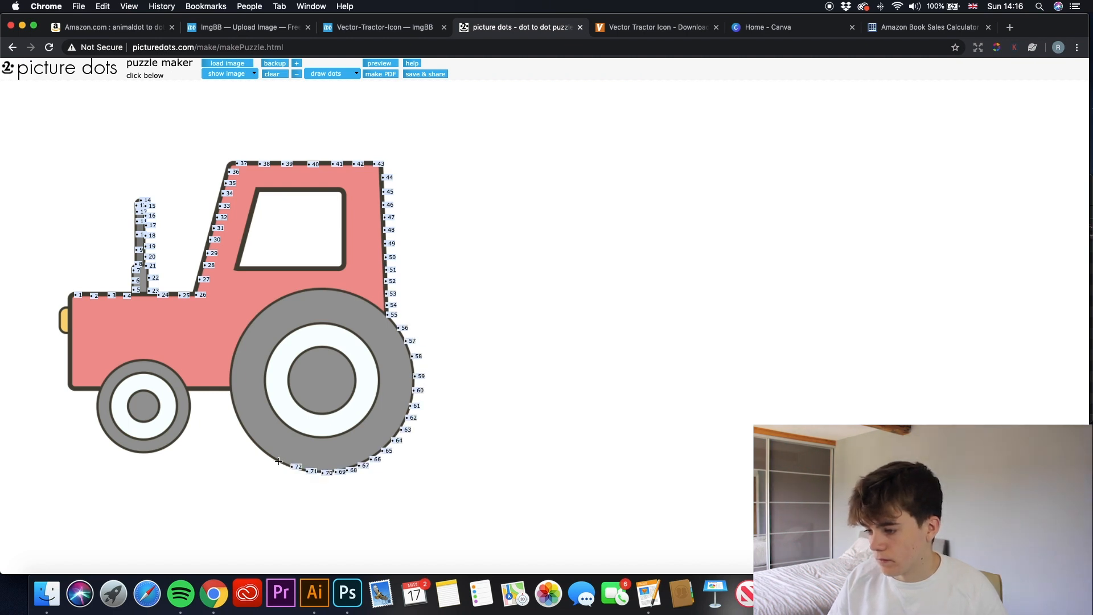
left_click(191, 387)
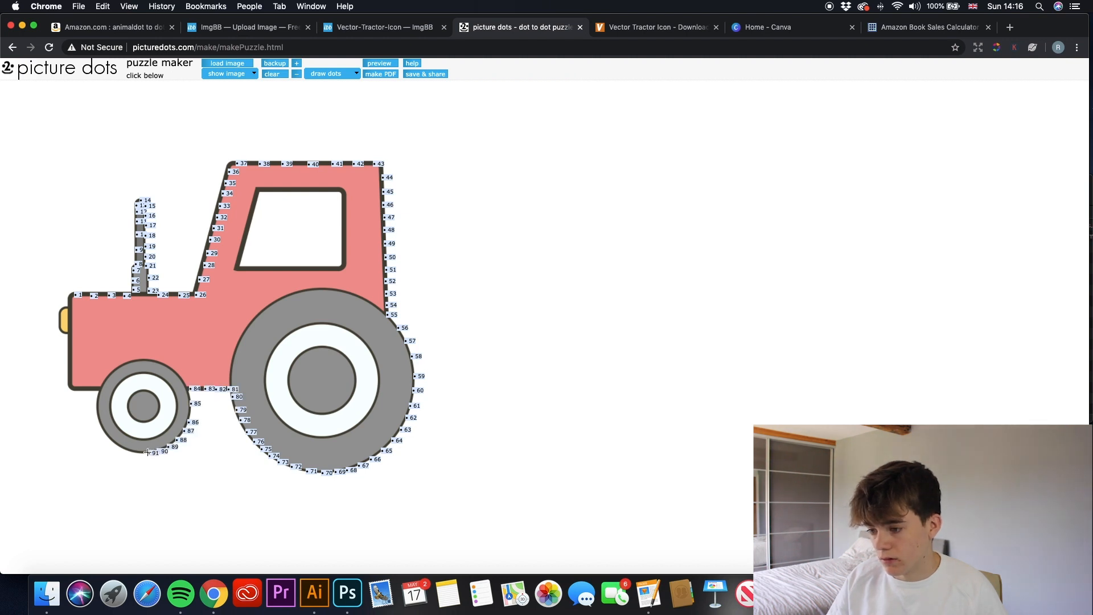
left_click(91, 388)
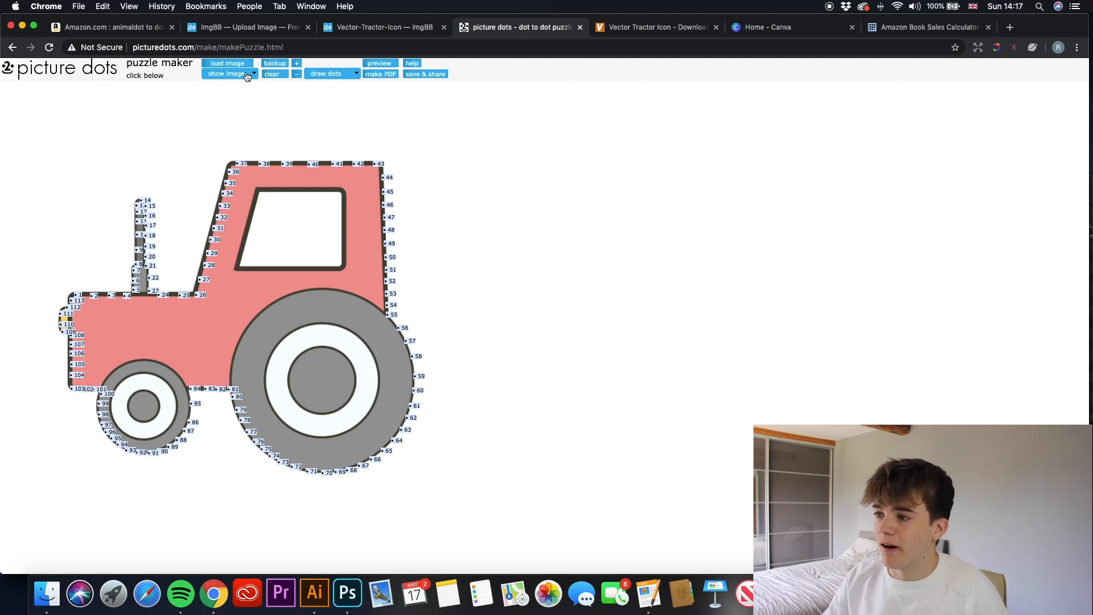
- Hide the tractor picture so only the 113 numbered dots remain
left_click(225, 73)
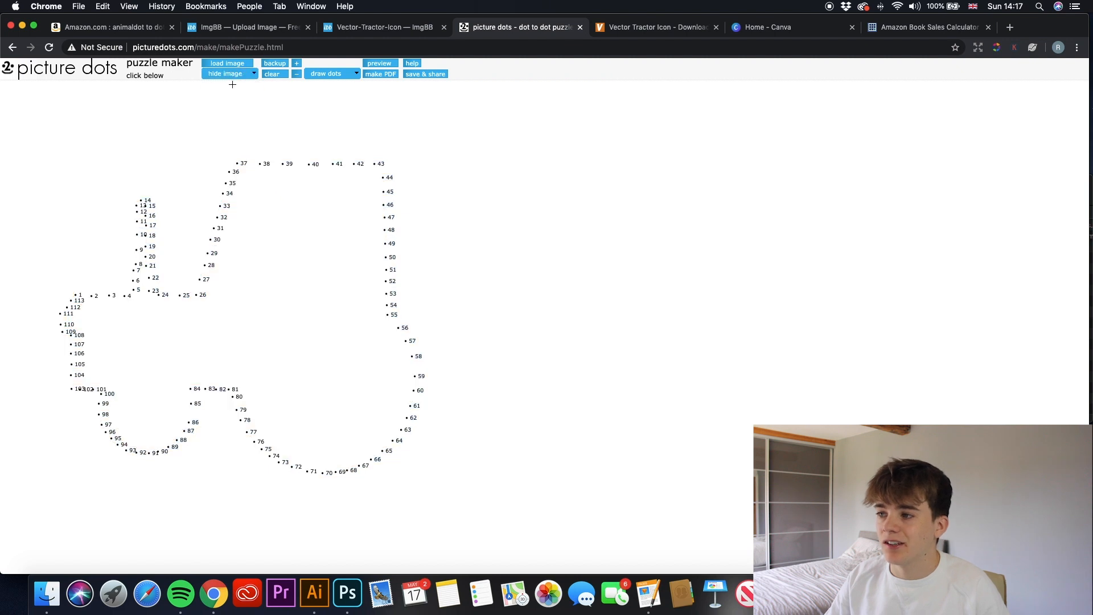
mouse_move(217, 163)
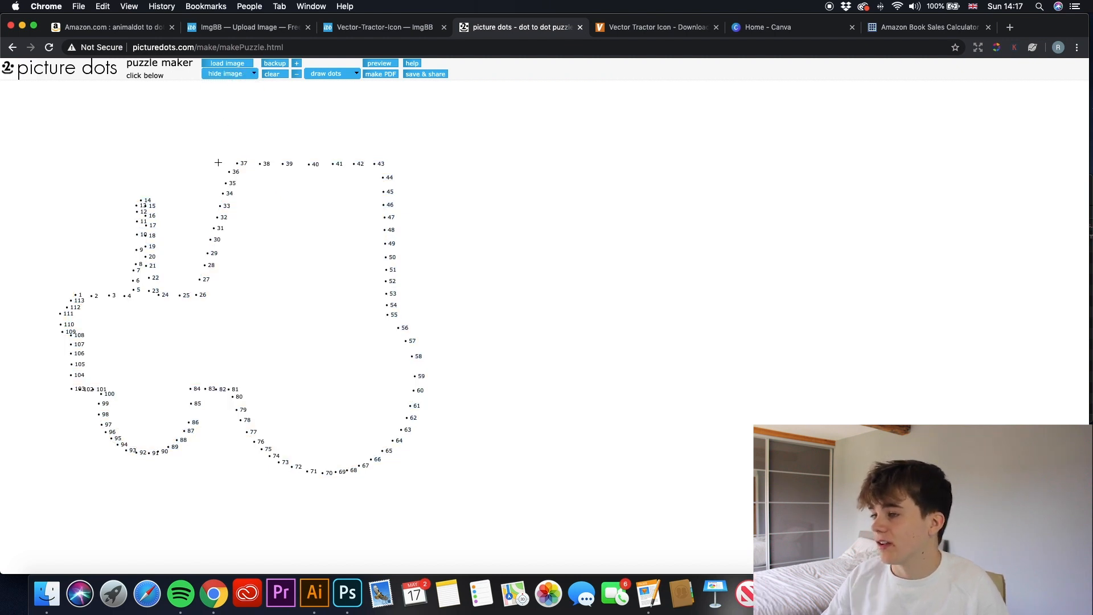
mouse_move(383, 179)
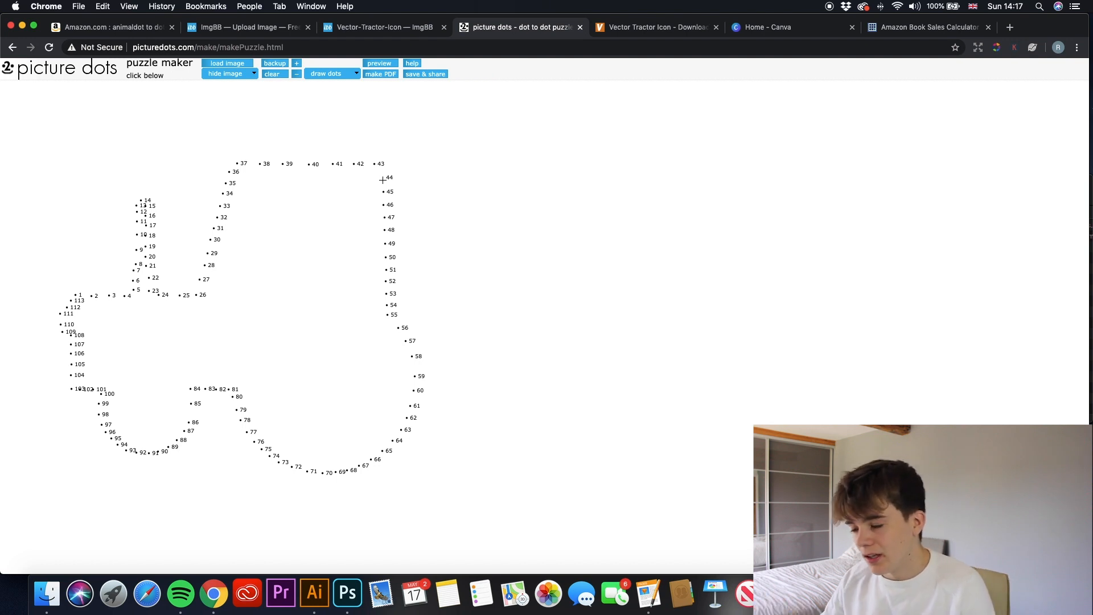
mouse_move(301, 210)
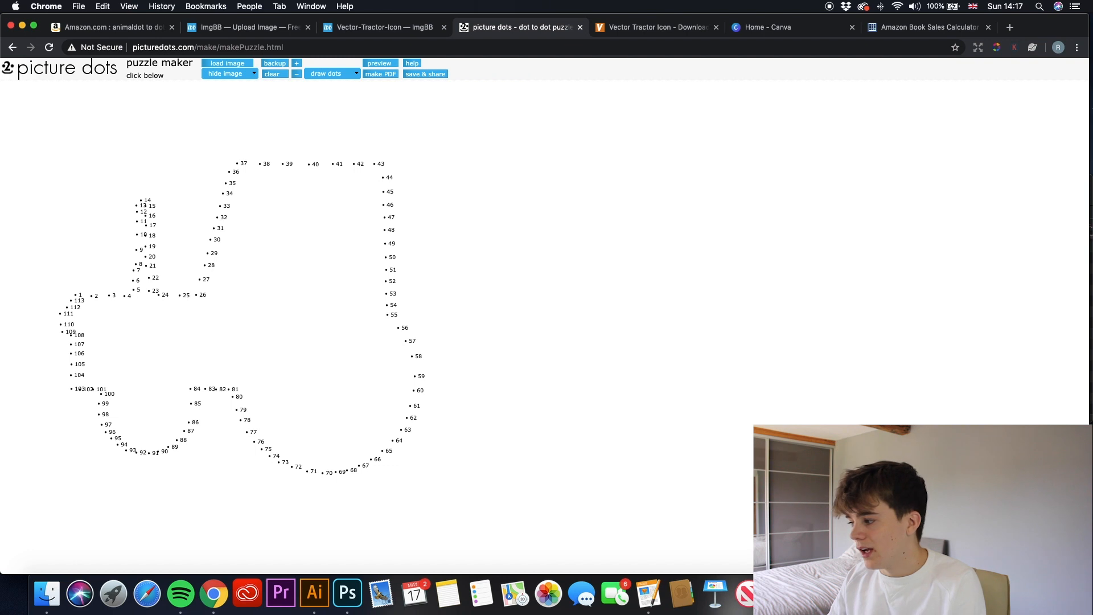
mouse_move(848, 76)
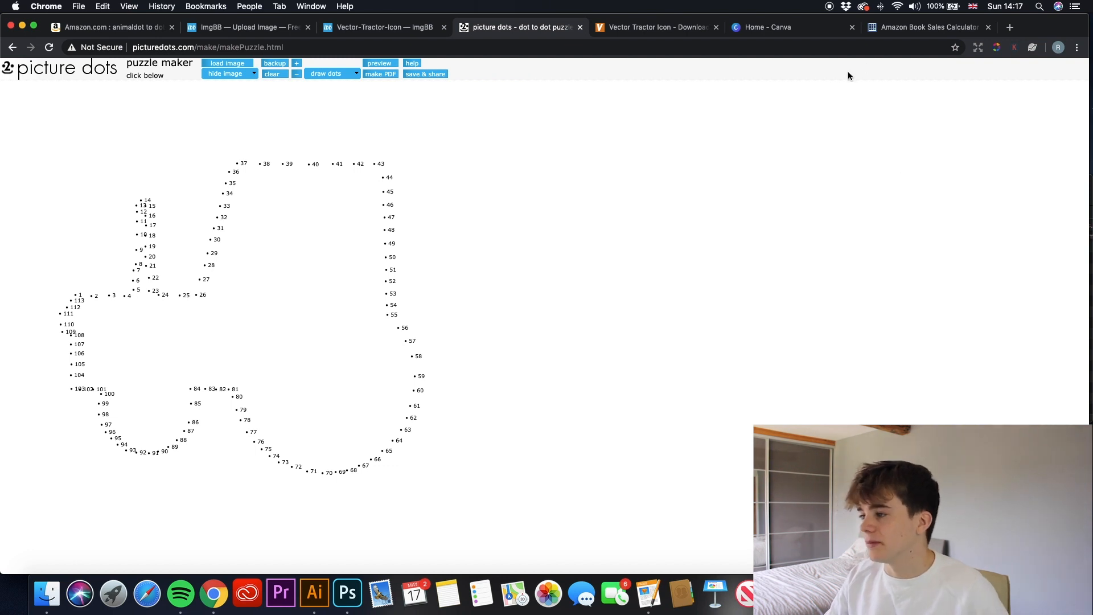
mouse_move(382, 27)
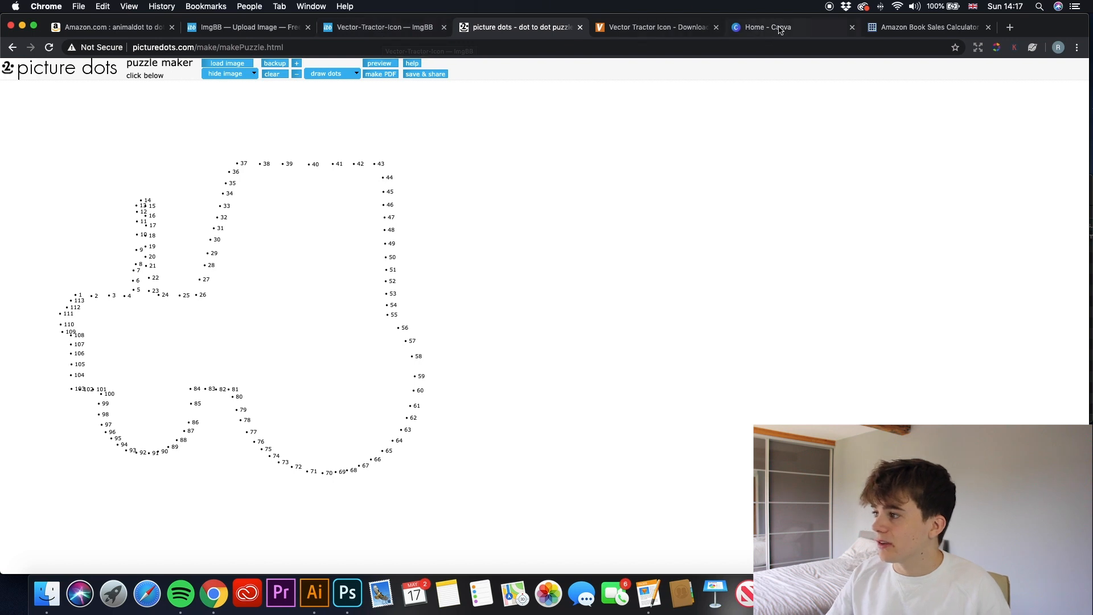
- Create a custom-size design of 6 × 9 inches
left_click(766, 28)
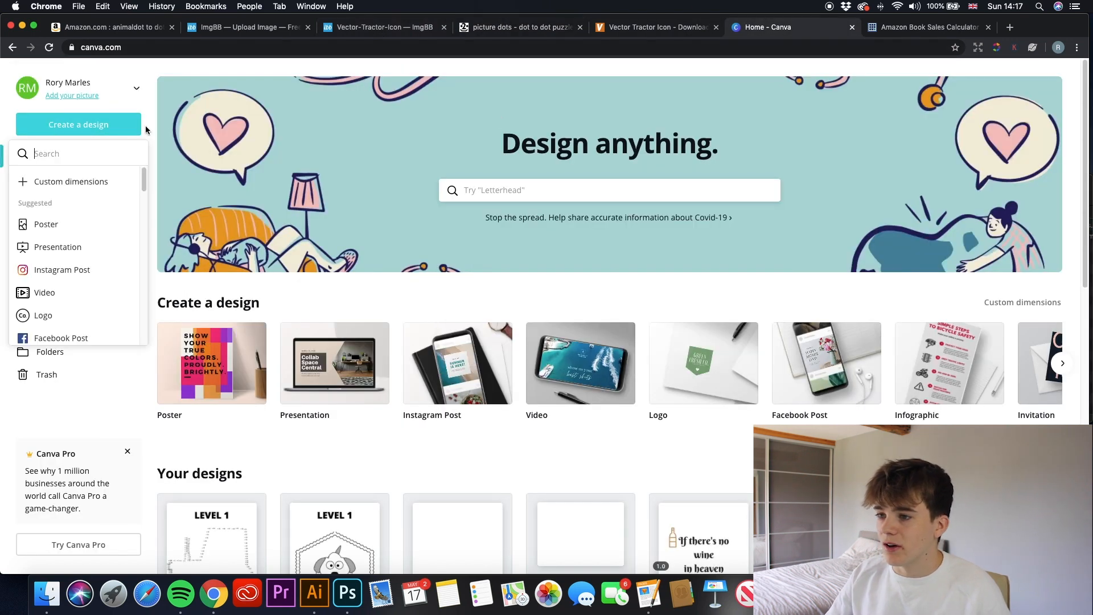
left_click(72, 181)
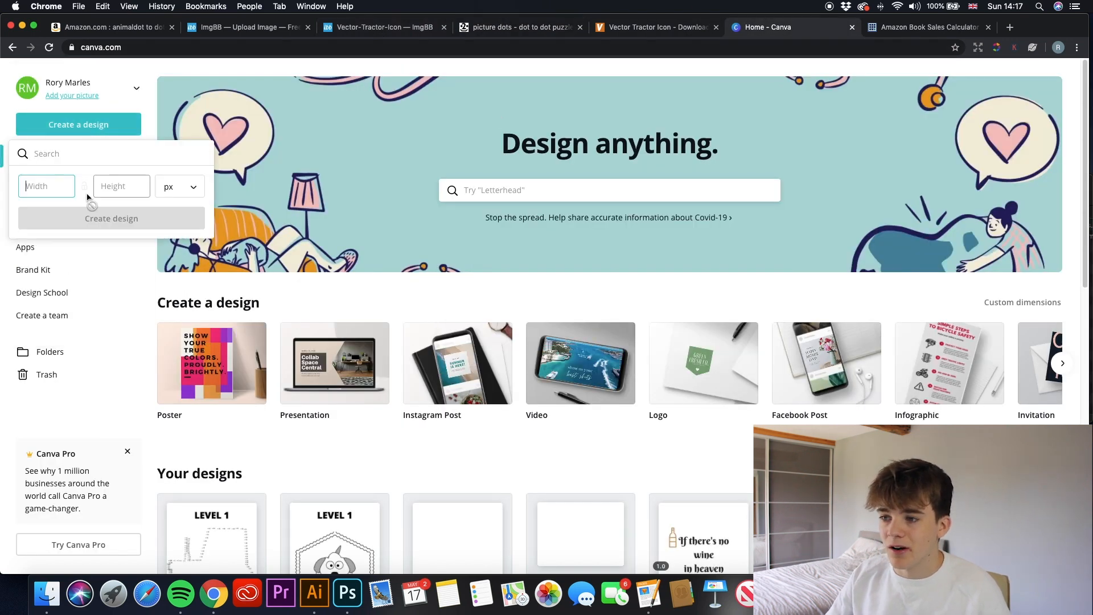
left_click(179, 185)
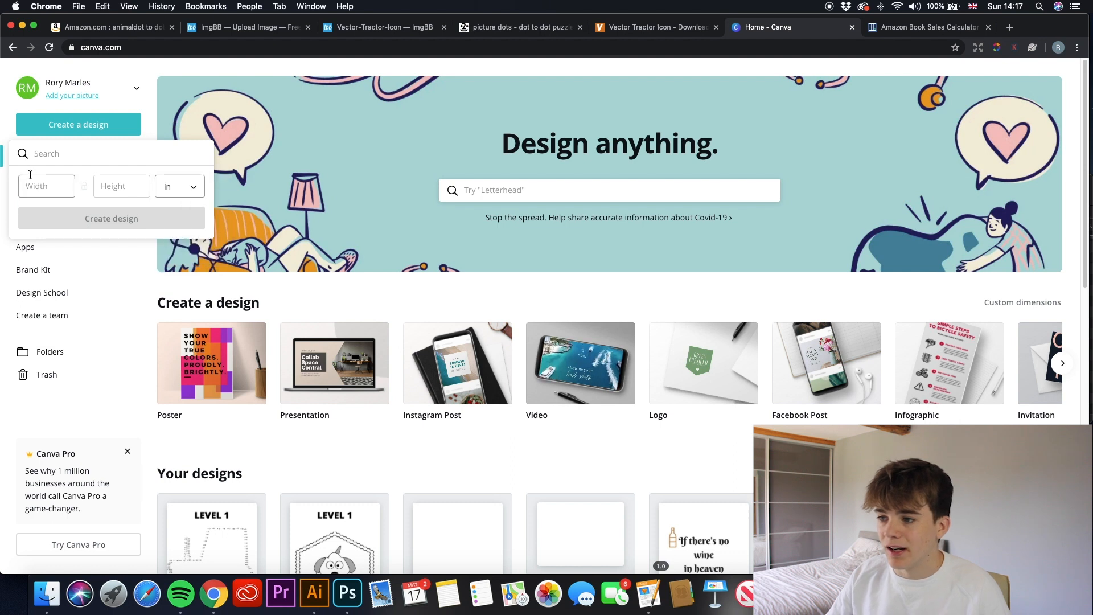
type("6")
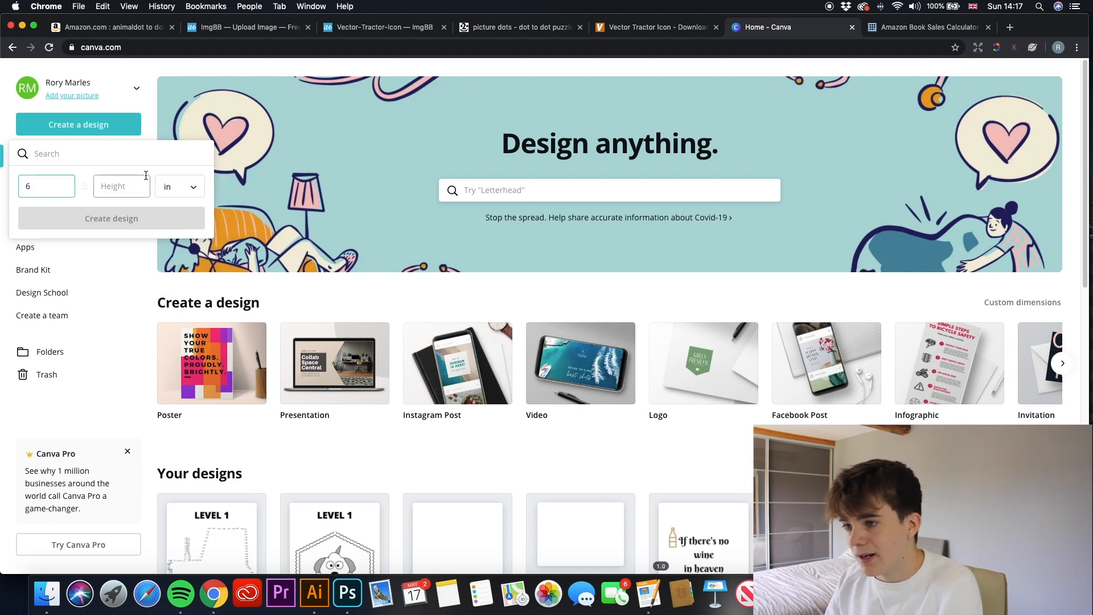
type("9")
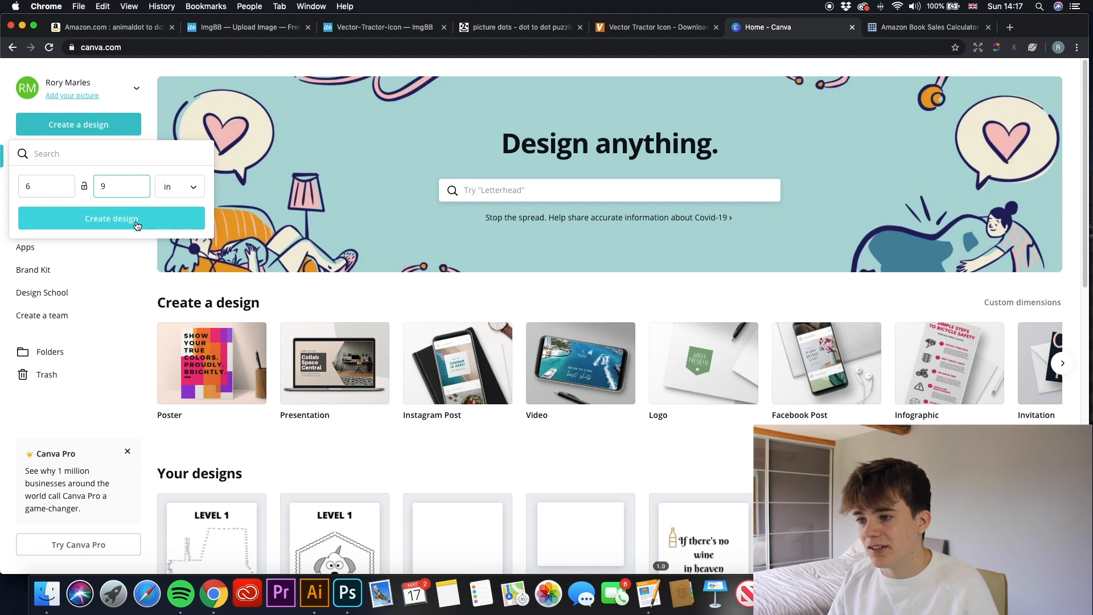
left_click(111, 219)
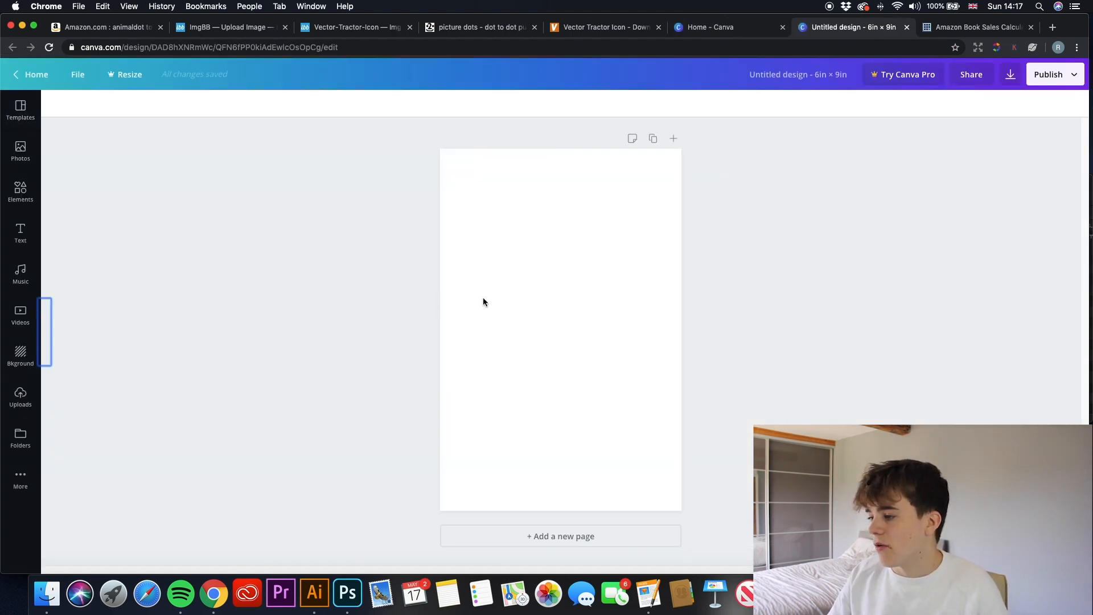
mouse_move(388, 300)
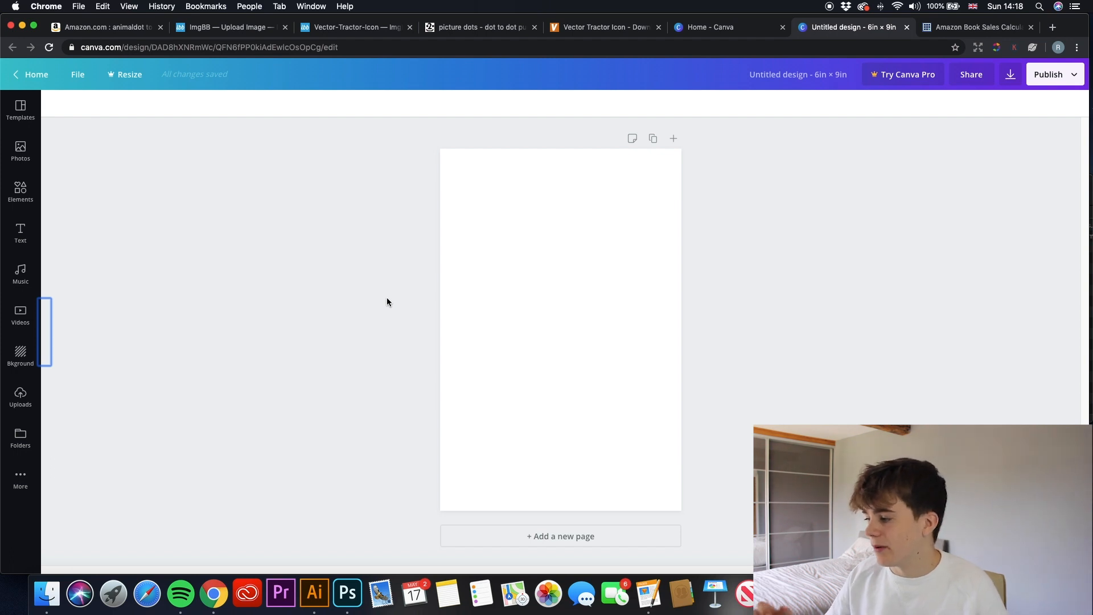
mouse_move(101, 471)
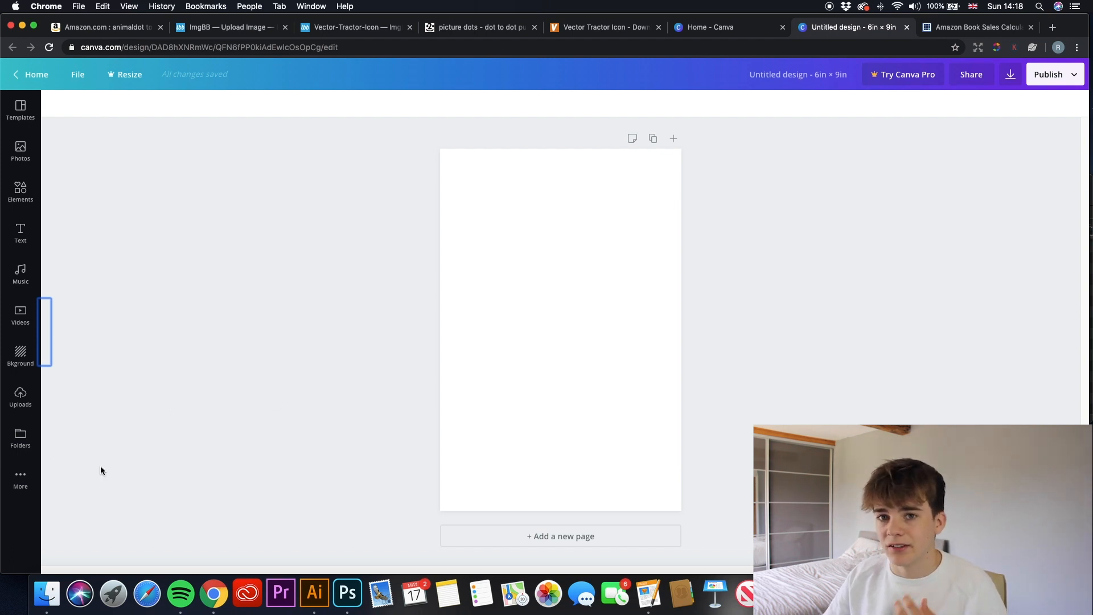
mouse_move(47, 593)
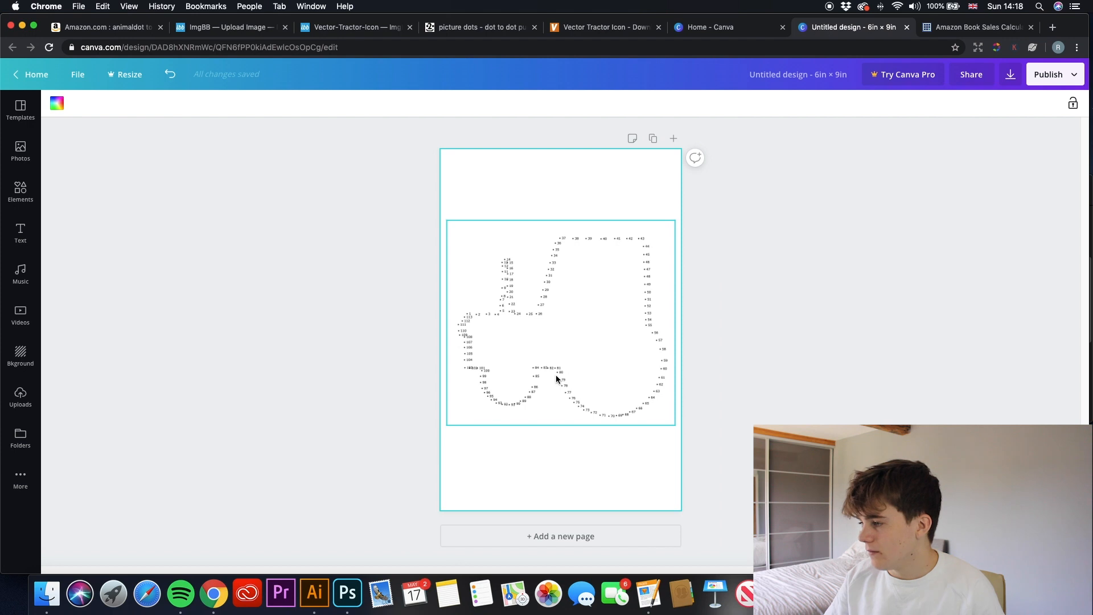
- Deselect the placed tractor dots image to preview it on the page
left_click(730, 378)
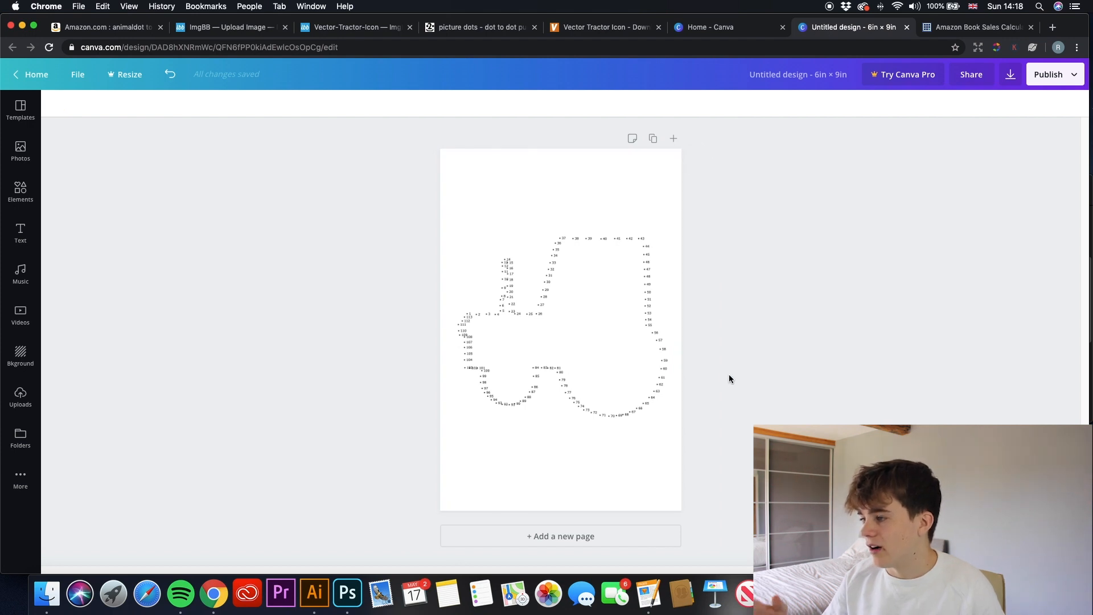
mouse_move(606, 224)
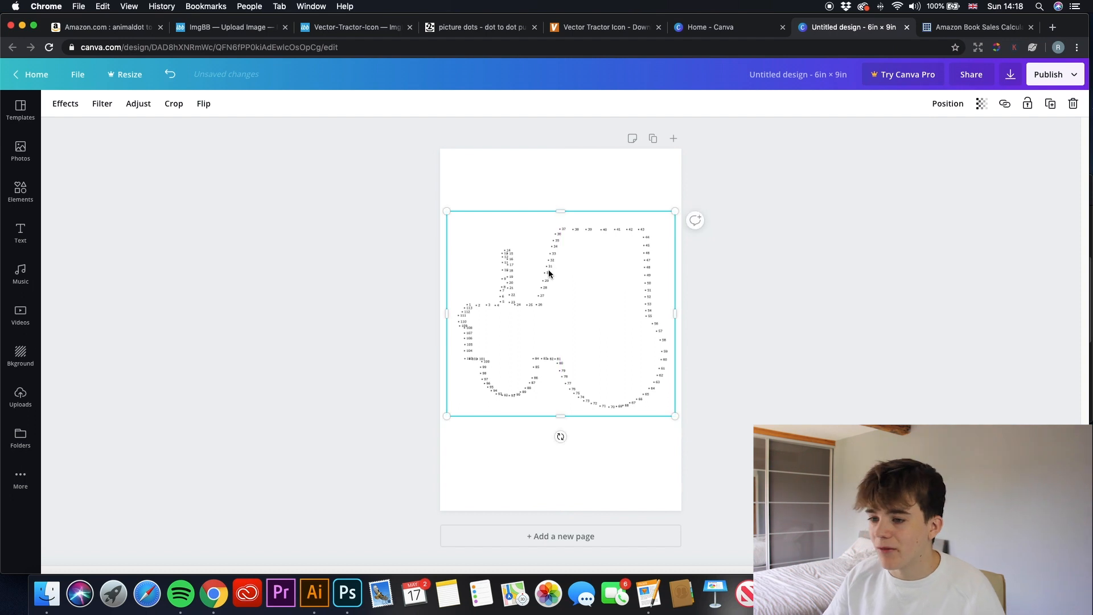
- Add a heading at the top of the page reading 'LEVEL 1'
left_click(20, 234)
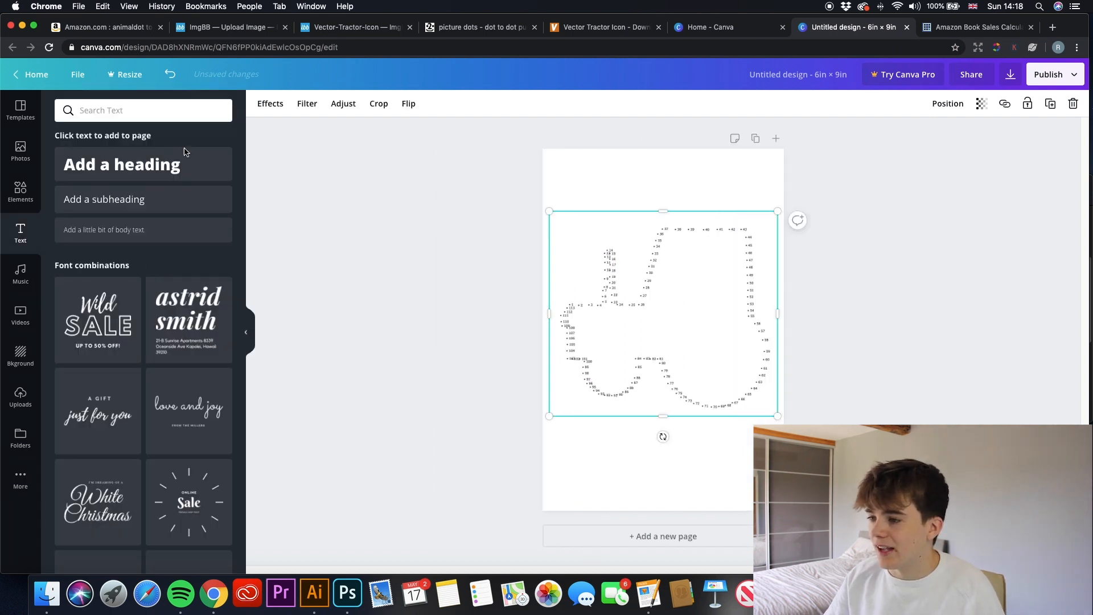
left_click(122, 164)
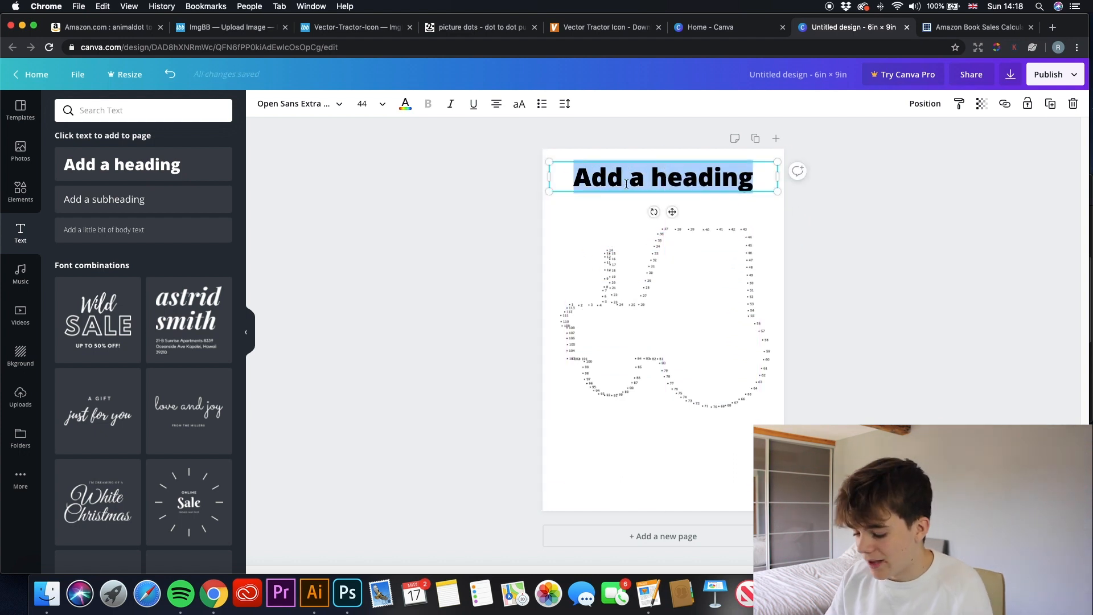
type("LEVE")
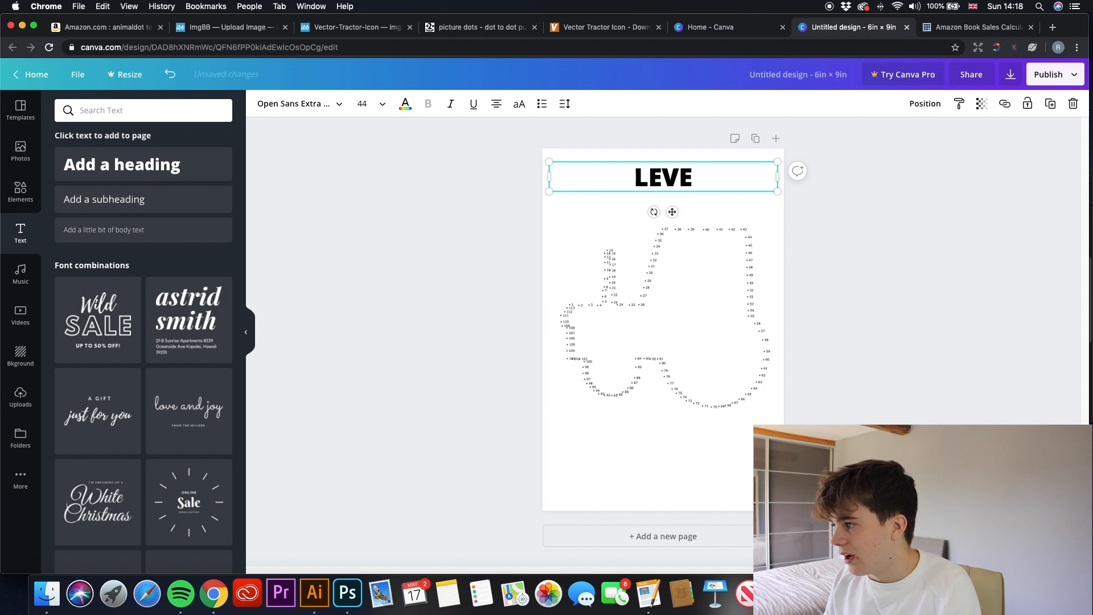
type("L 1")
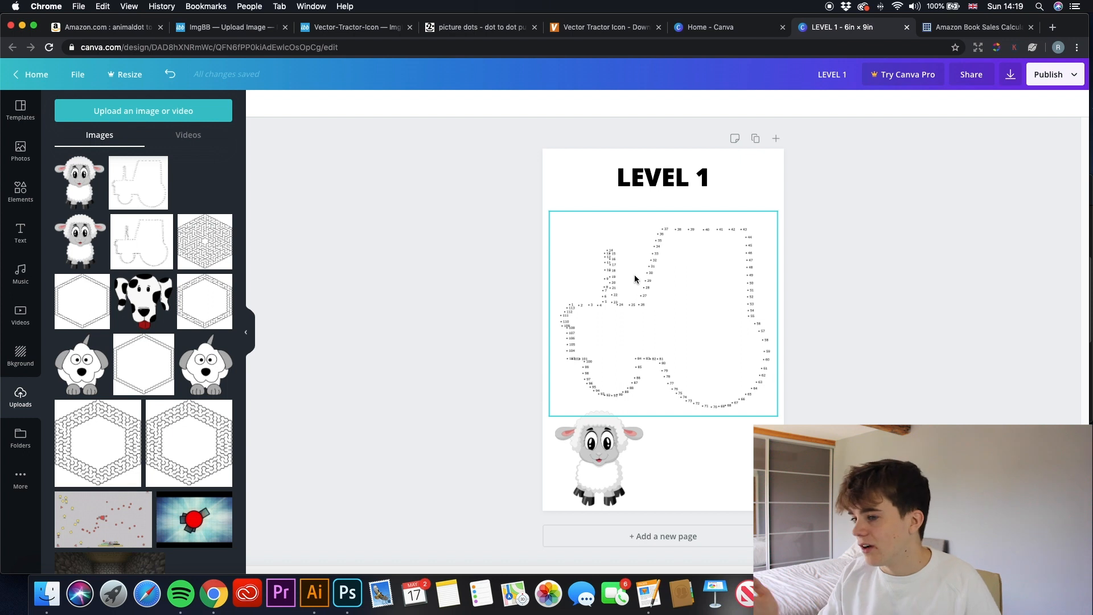
- Add black circles over both wheels and a rectangle over the cab window
left_click(21, 192)
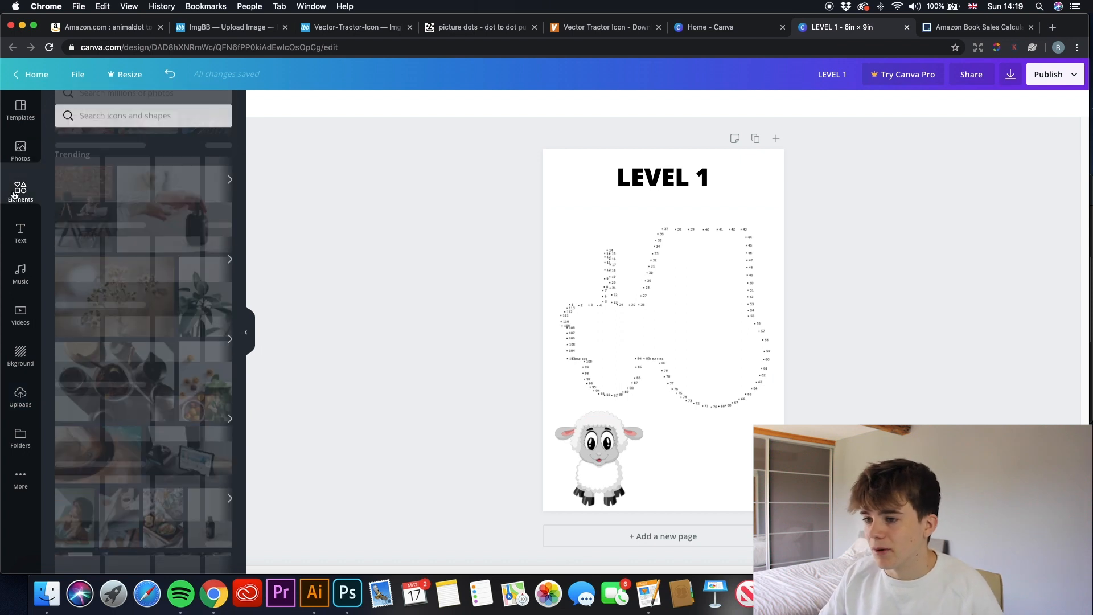
left_click(21, 190)
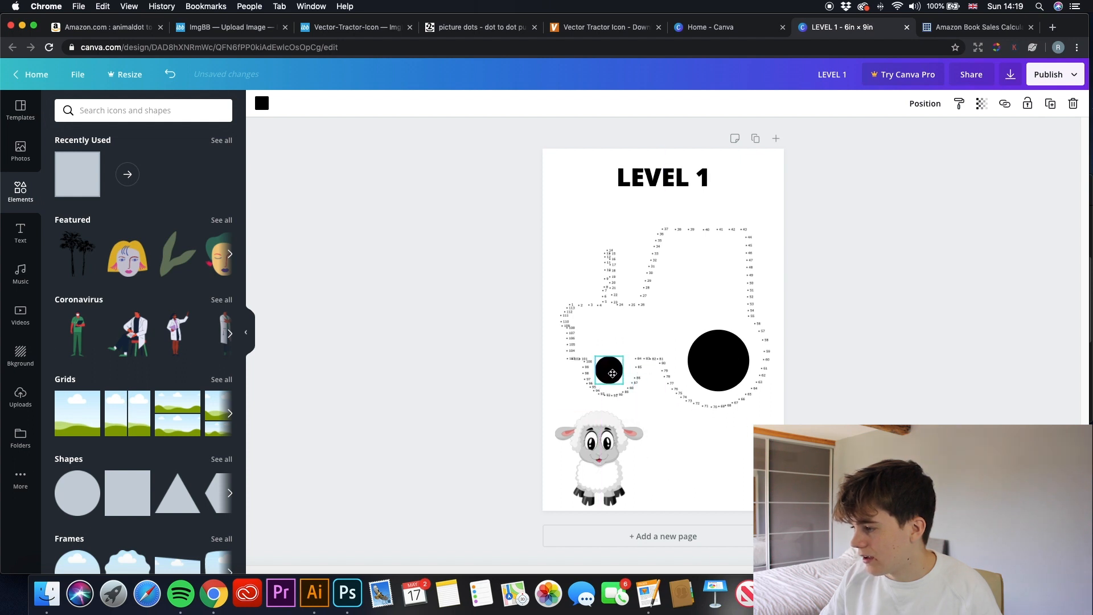
left_click(610, 369)
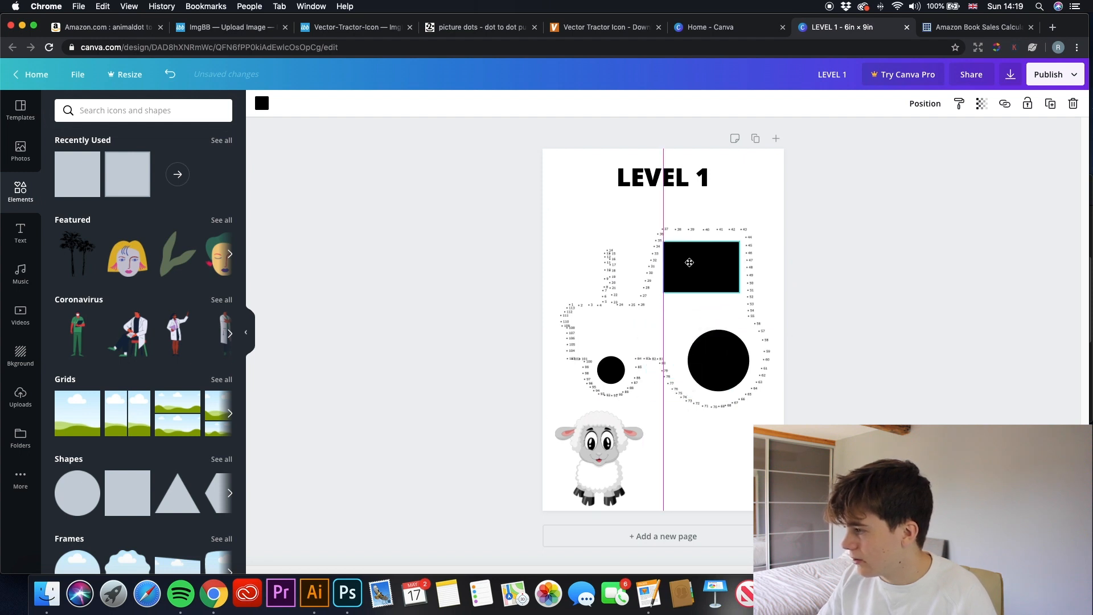
left_click(700, 267)
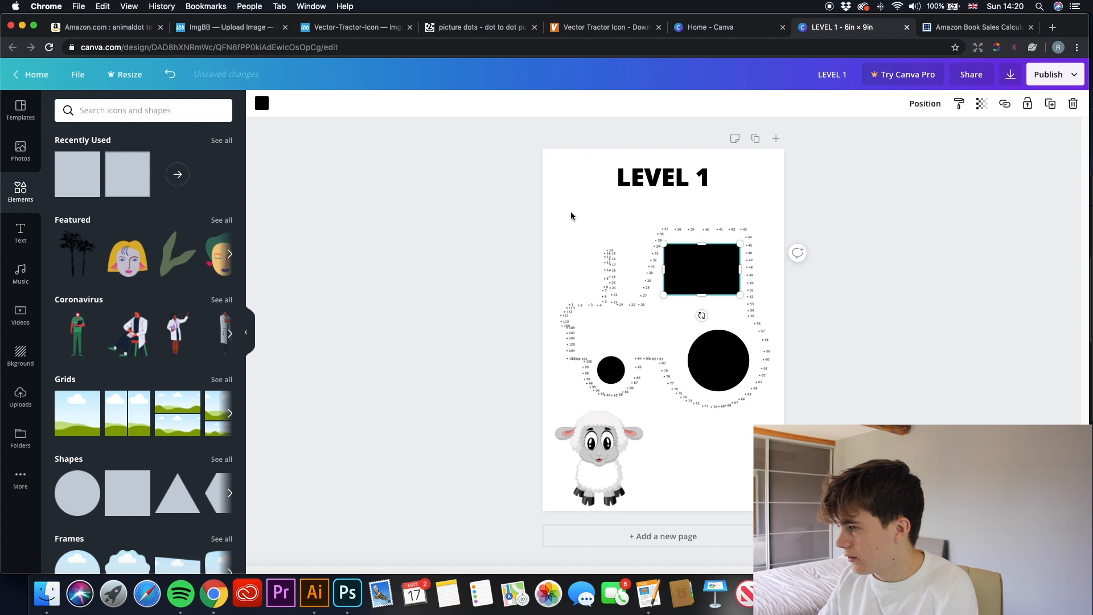
- Colour the window rectangle grey and deselect to view the finished page
left_click(262, 104)
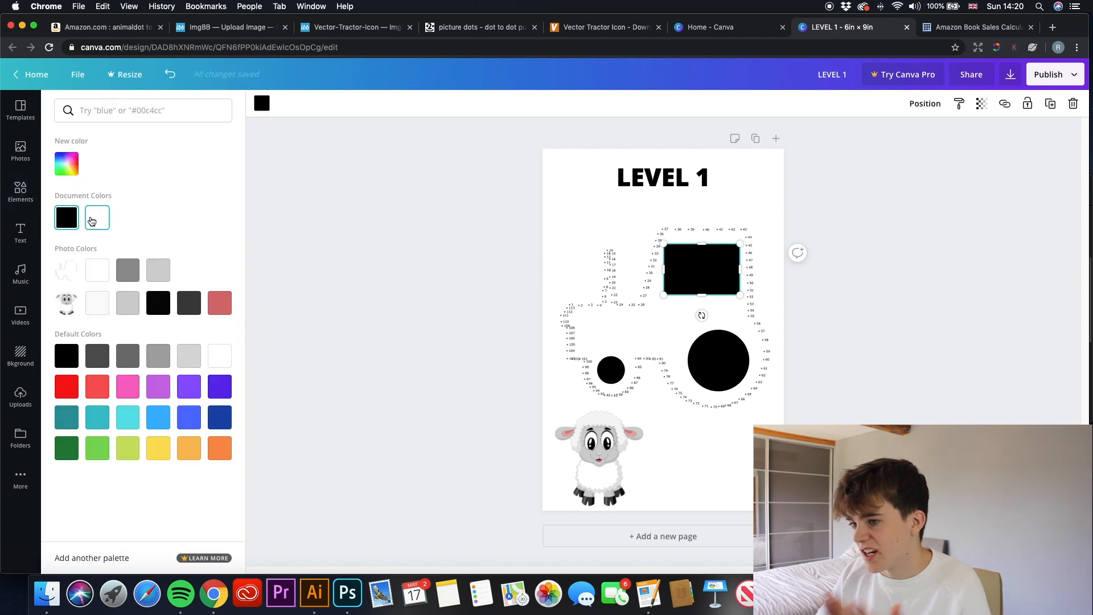
left_click(20, 191)
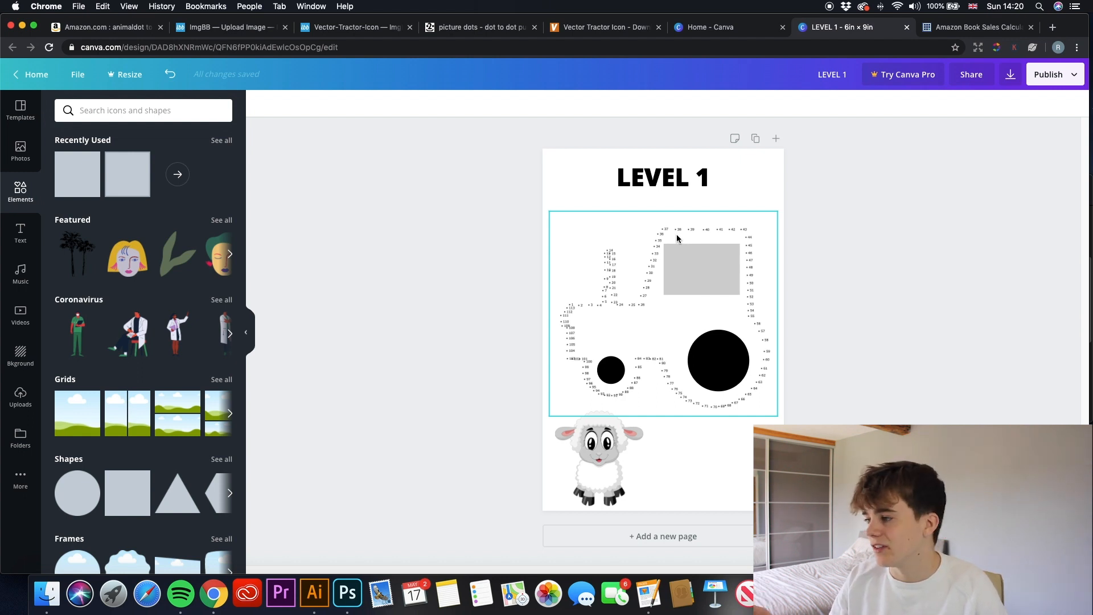
left_click(382, 289)
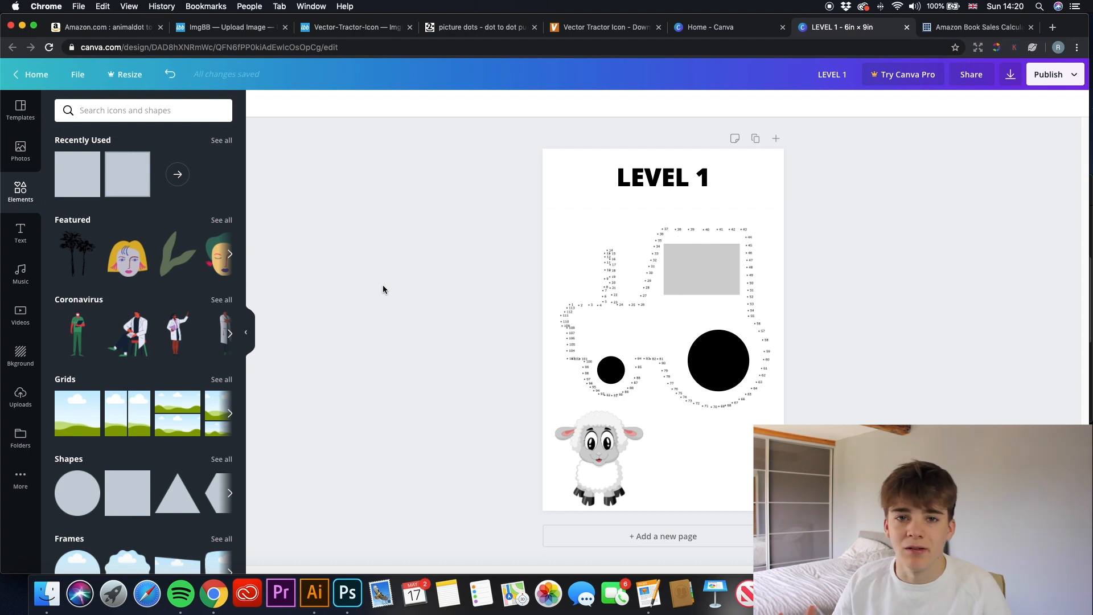